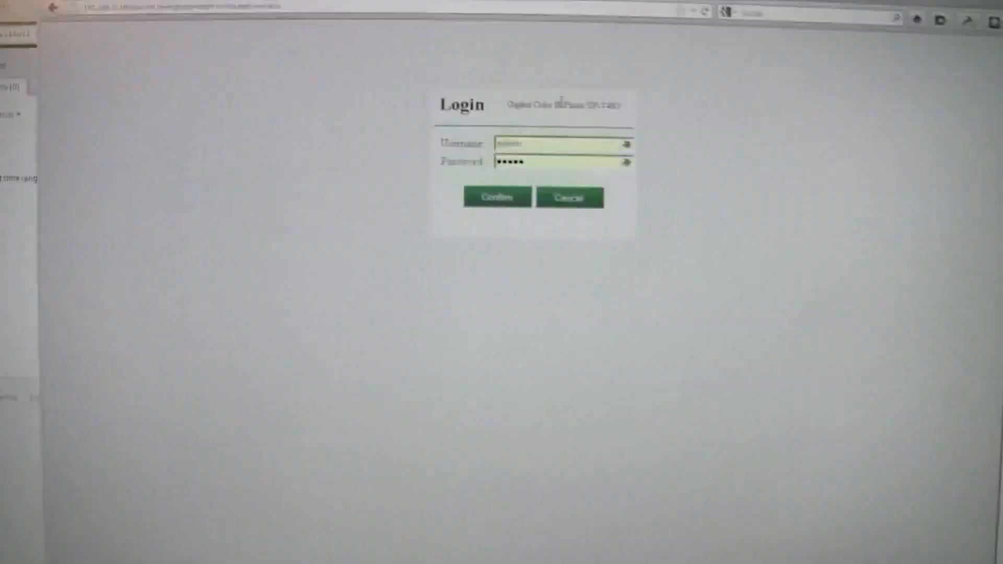
Step: Log in as admin and browse the Status page's firmware, network and three registered accounts
{"action": "left_click", "coordinate": [496, 197]}
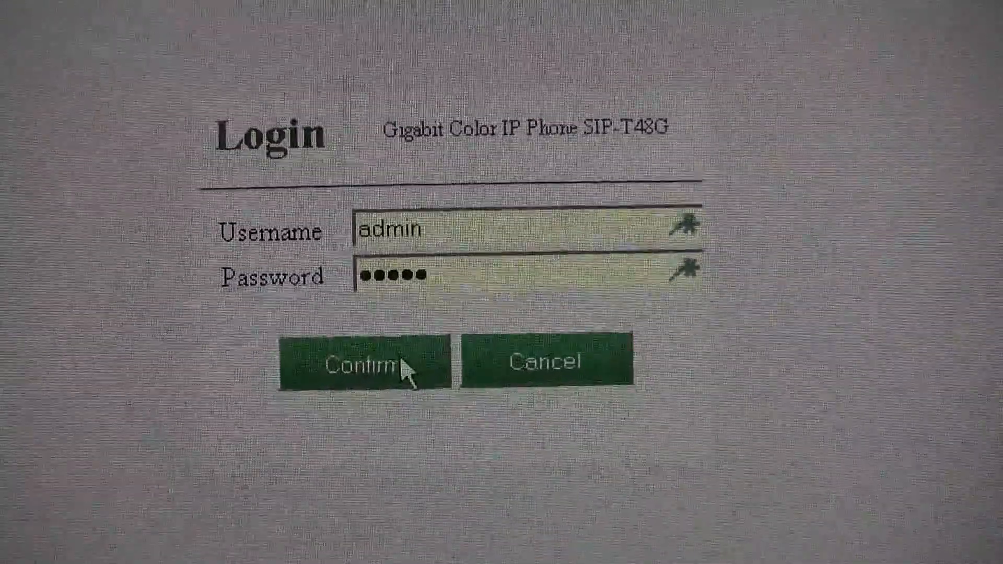
{"action": "left_click", "coordinate": [359, 365]}
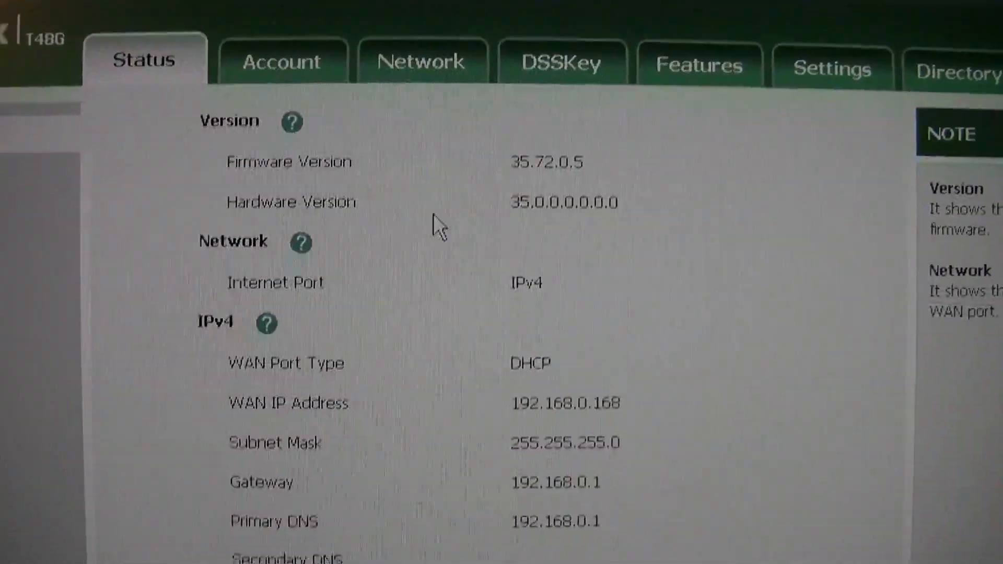
{"action": "scroll", "scroll_direction": "down", "scroll_amount": 3}
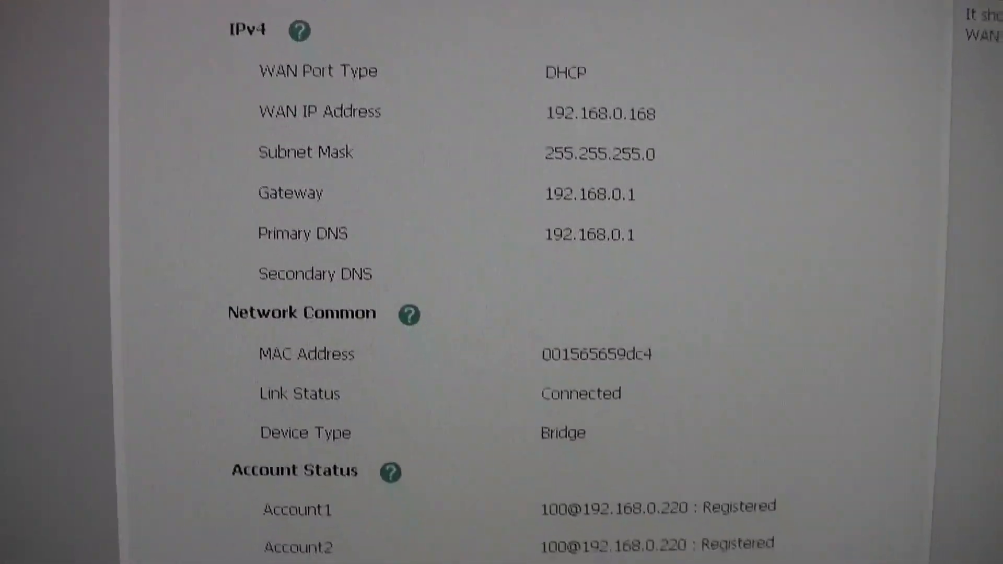
{"action": "scroll", "scroll_direction": "down", "scroll_amount": 3}
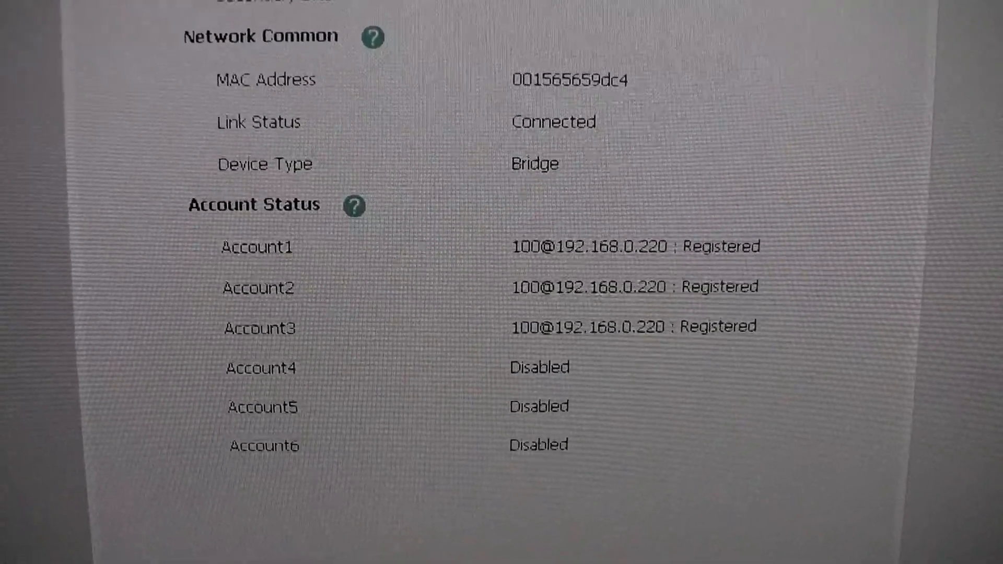
{"action": "scroll", "scroll_direction": "up", "scroll_amount": 3}
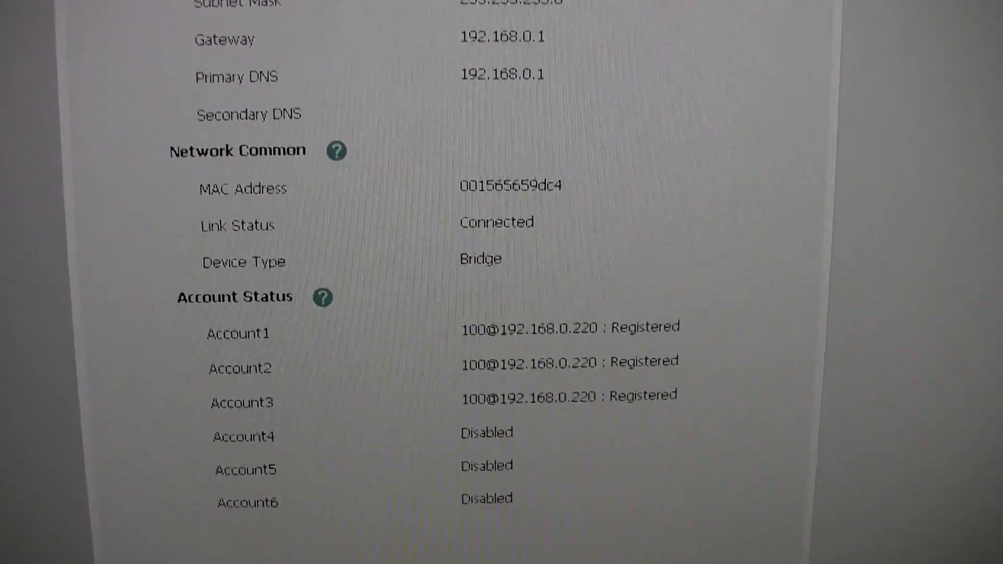
{"action": "scroll", "scroll_direction": "up", "scroll_amount": 3}
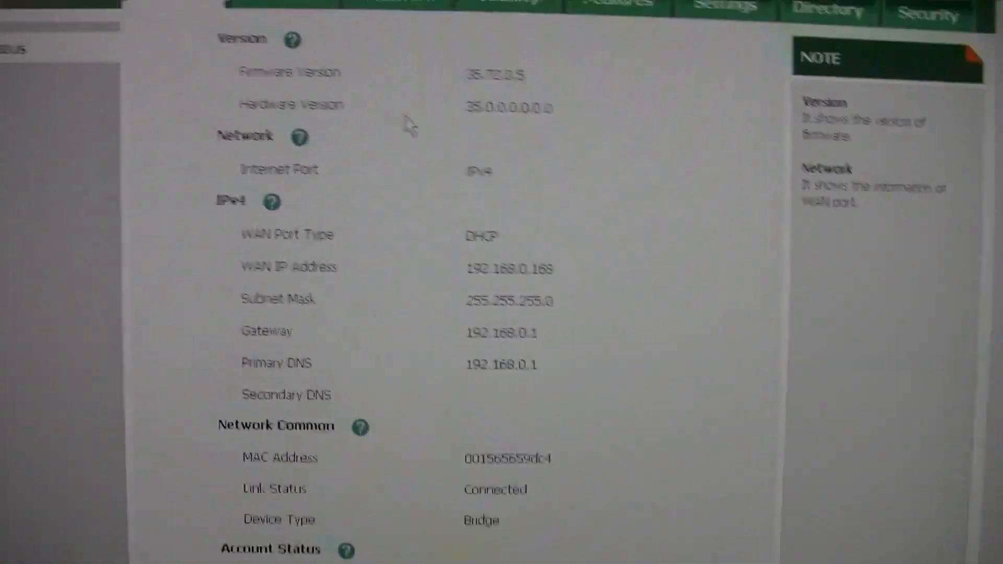
{"action": "scroll", "scroll_direction": "up", "scroll_amount": 3}
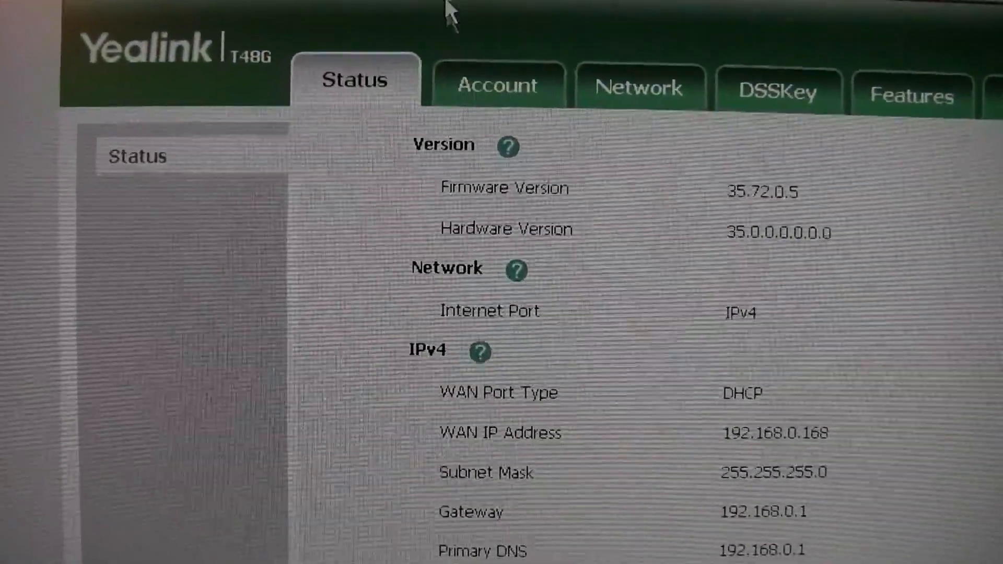
Step: View Account 1 registration (user 100, server 192.168.0.220), leaving NAT Disabled
{"action": "left_click", "coordinate": [496, 86]}
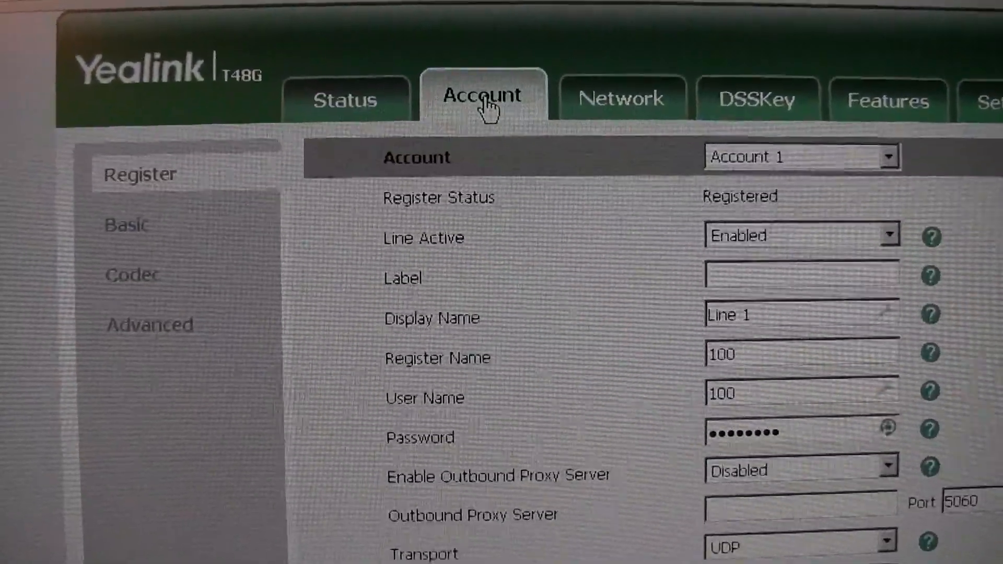
{"action": "scroll", "scroll_direction": "down", "scroll_amount": 3}
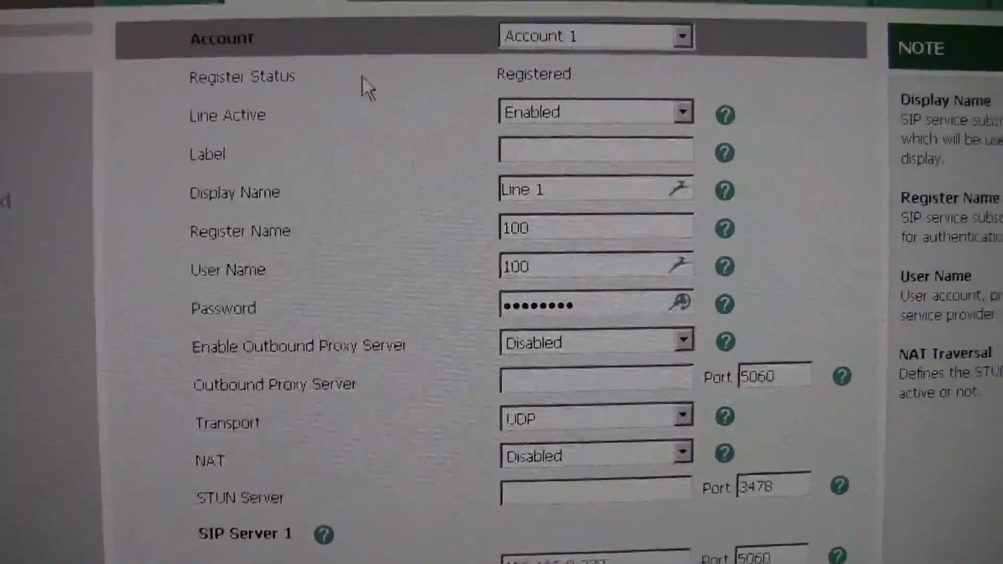
{"action": "scroll", "scroll_direction": "down", "scroll_amount": 3}
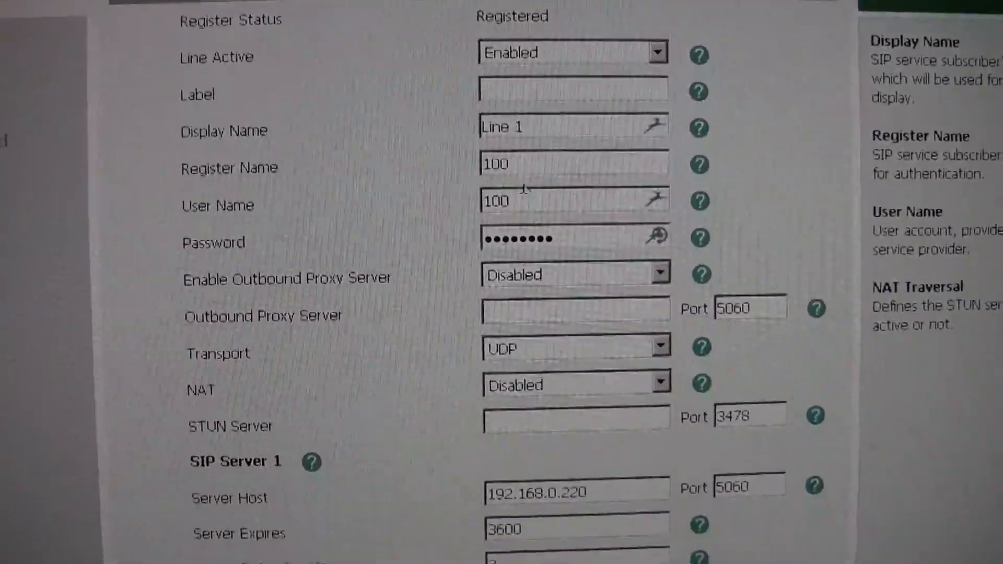
{"action": "scroll", "scroll_direction": "down", "scroll_amount": 3}
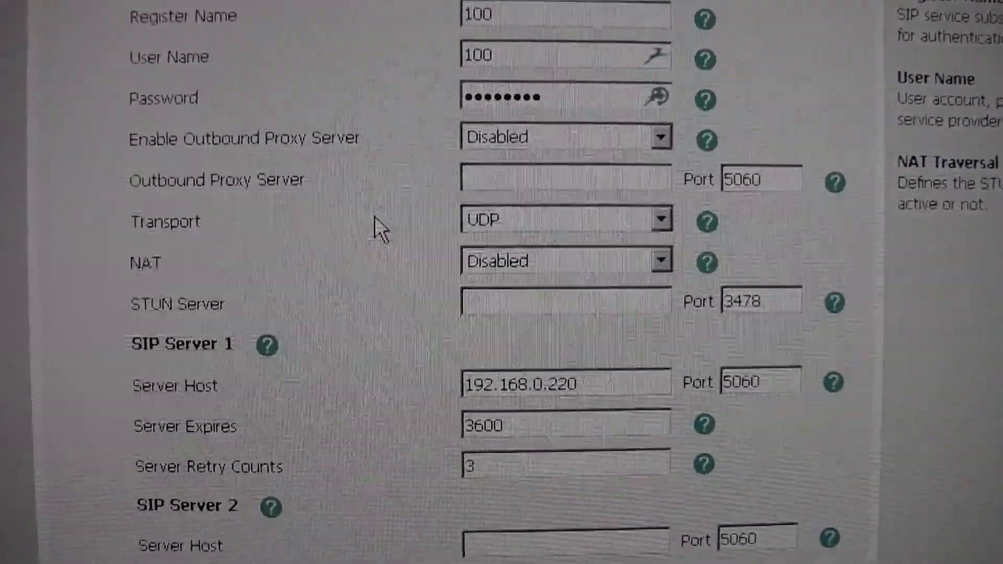
{"action": "left_click", "coordinate": [563, 260]}
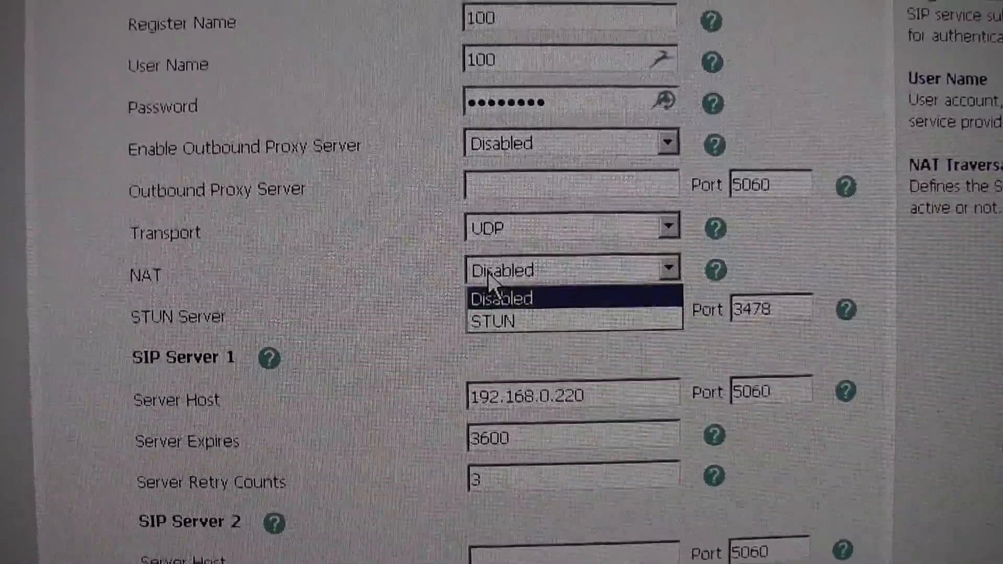
{"action": "left_click", "coordinate": [505, 297]}
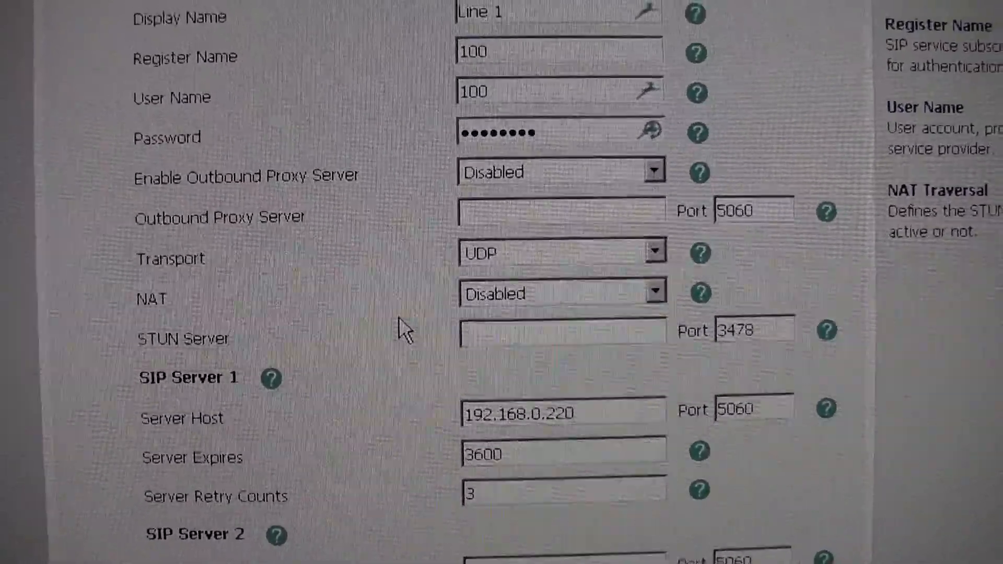
{"action": "scroll", "scroll_direction": "up", "scroll_amount": 3}
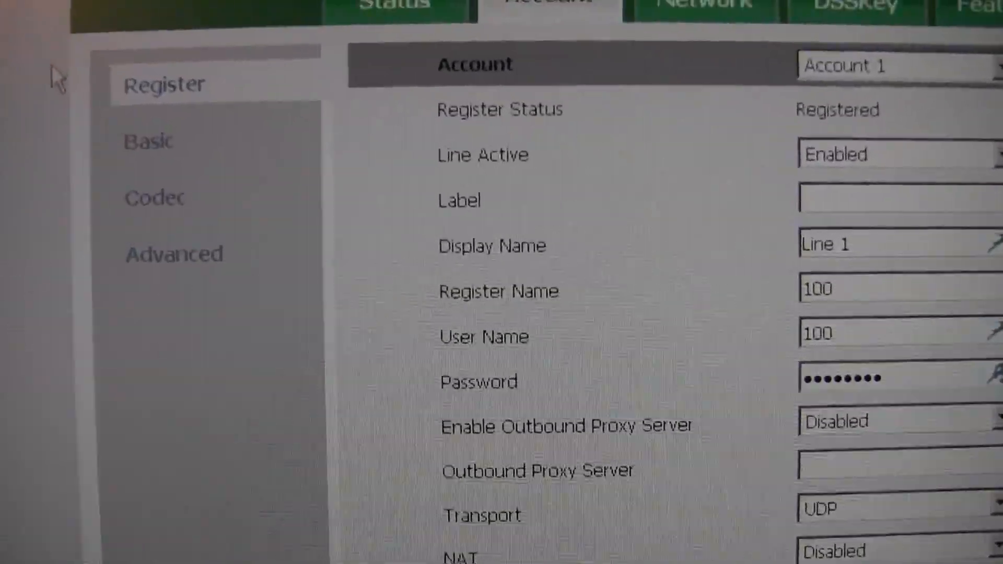
Step: View Account 1's Basic settings, then its codecs: PCMU, PCMA, G729, G722 enabled
{"action": "left_click", "coordinate": [74, 153]}
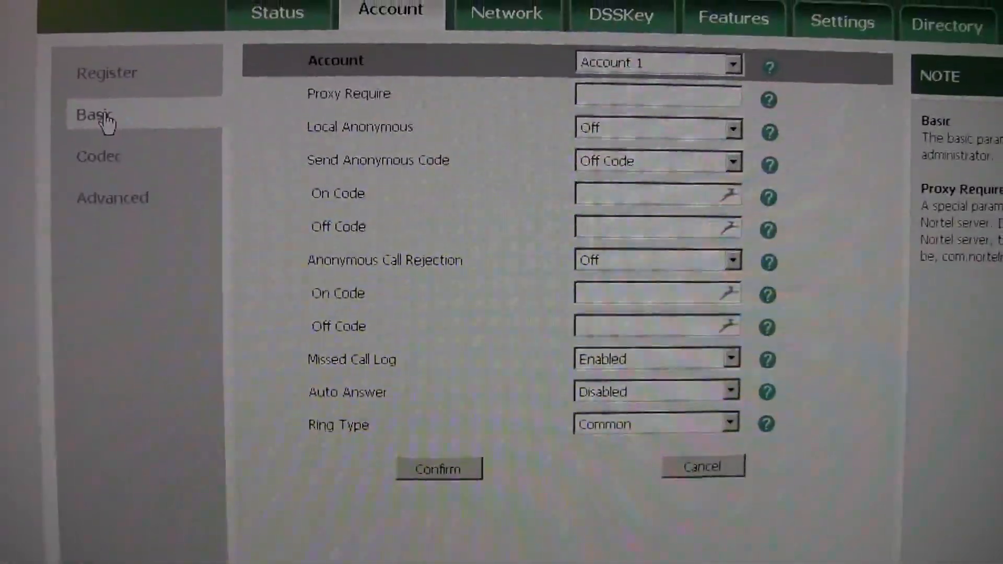
{"action": "left_click", "coordinate": [99, 192]}
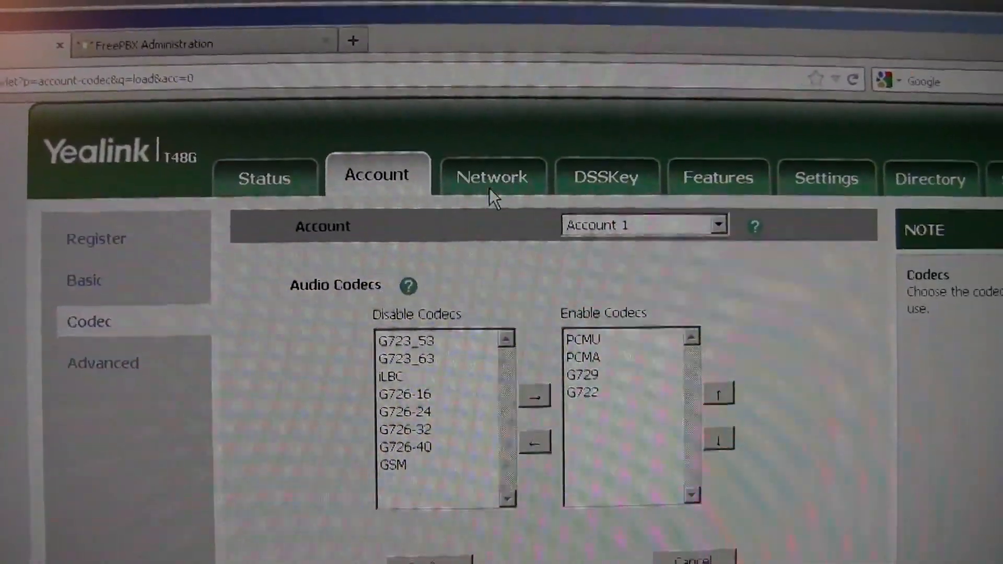
Step: Review DSSKey line keys: voicemail, speed dials and echo test, then programmable keys
{"action": "left_click", "coordinate": [604, 176]}
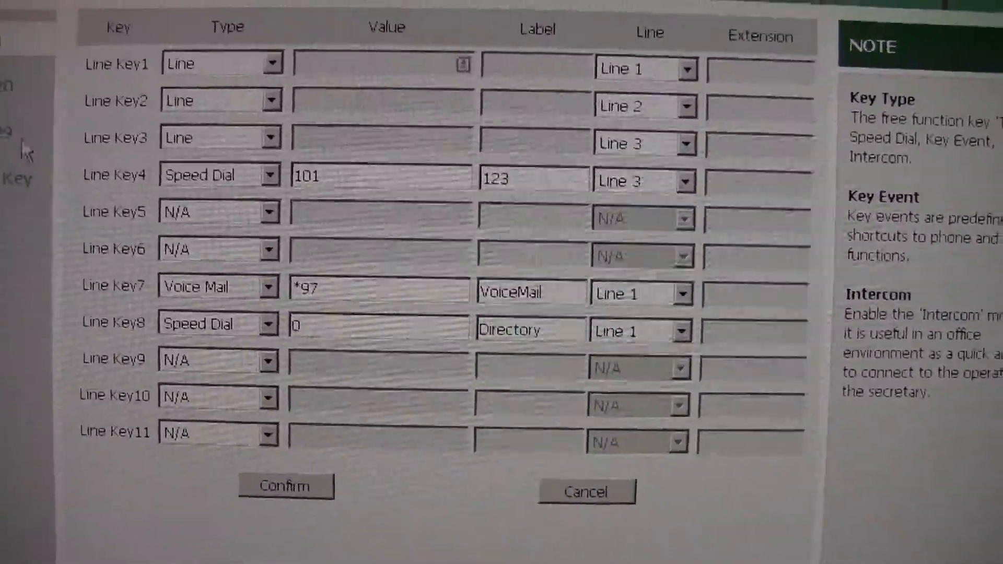
{"action": "scroll", "scroll_direction": "down", "scroll_amount": 3}
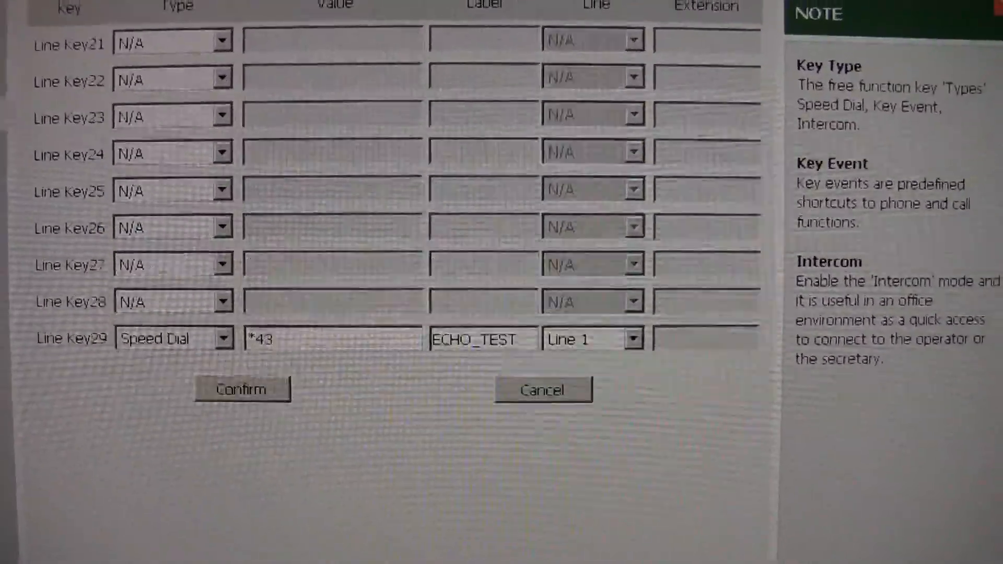
{"action": "scroll", "scroll_direction": "down", "scroll_amount": 3}
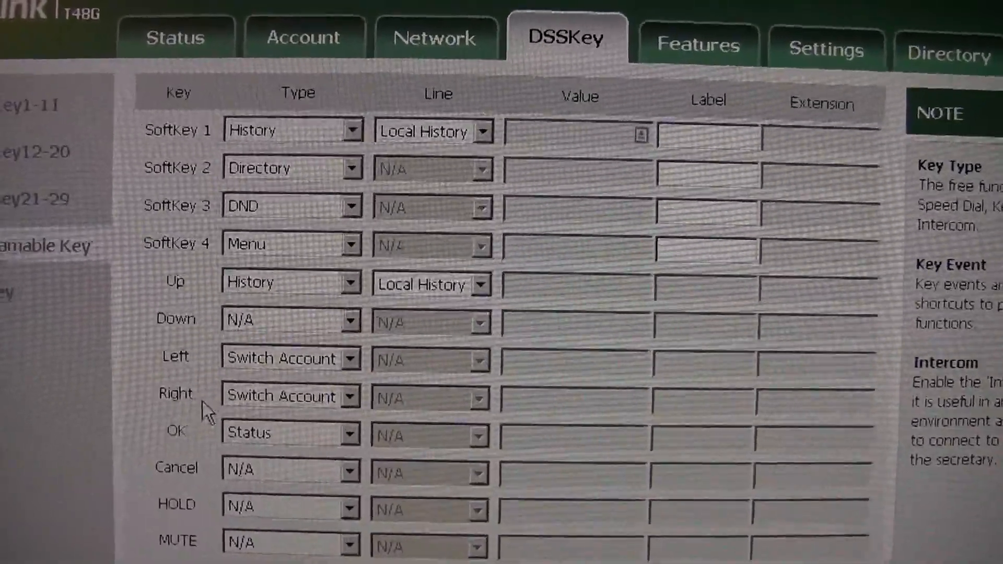
Step: Check the Ext Key page, which reports no expansion module connected
{"action": "scroll", "scroll_direction": "down", "scroll_amount": 3}
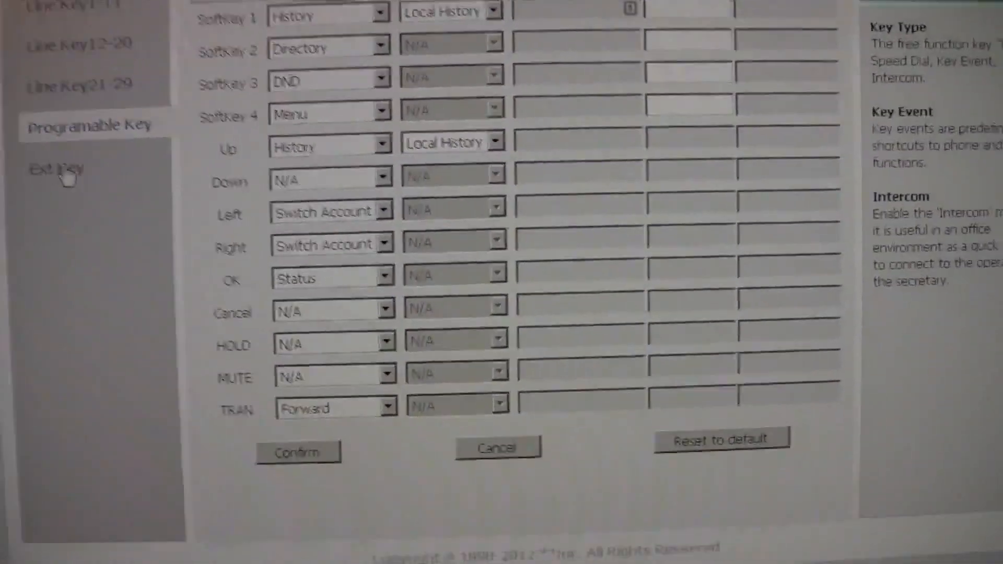
{"action": "left_click", "coordinate": [58, 169]}
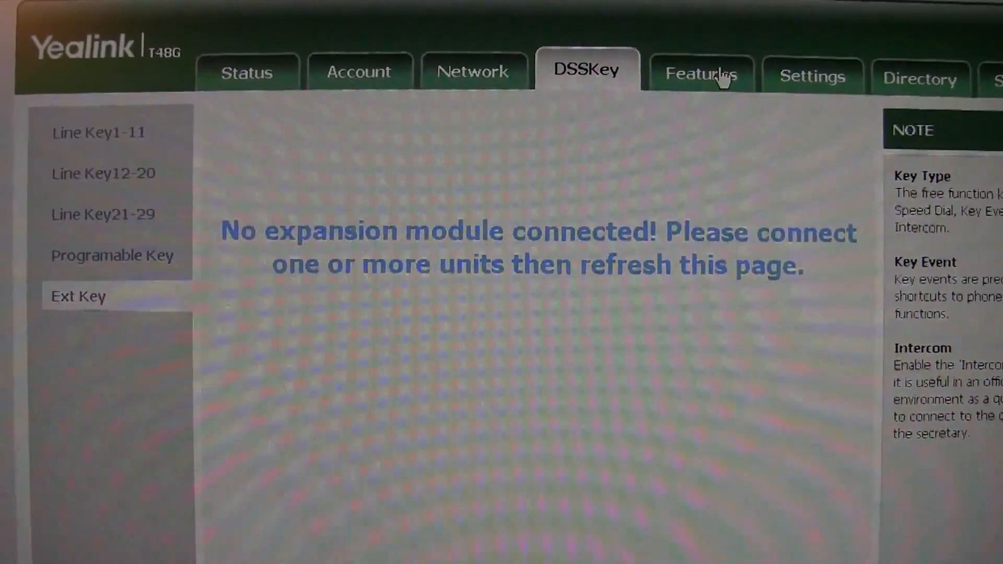
Step: Browse Forward & DND, then General Information settings like call waiting, auto redial, hotline
{"action": "left_click", "coordinate": [691, 70]}
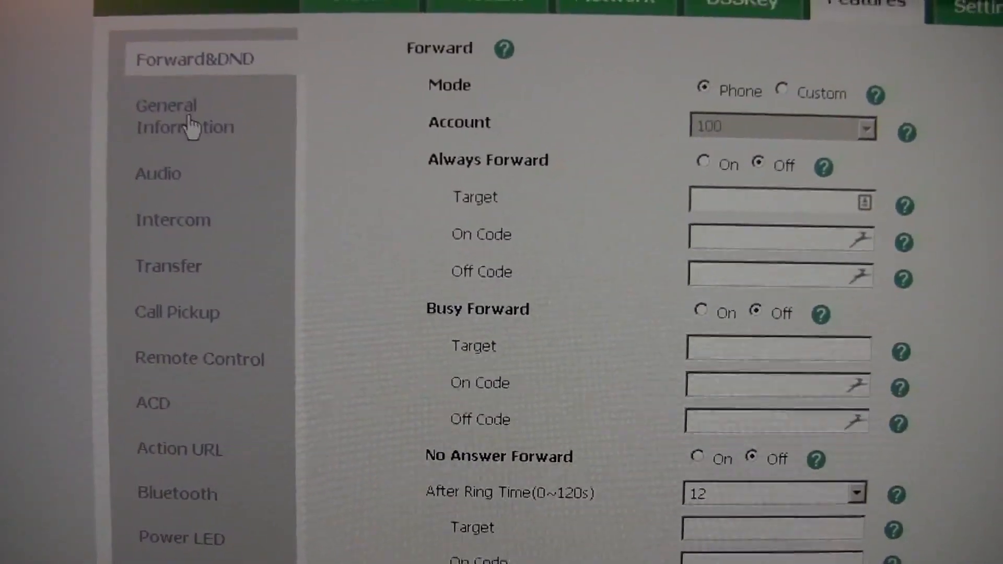
{"action": "left_click", "coordinate": [185, 116]}
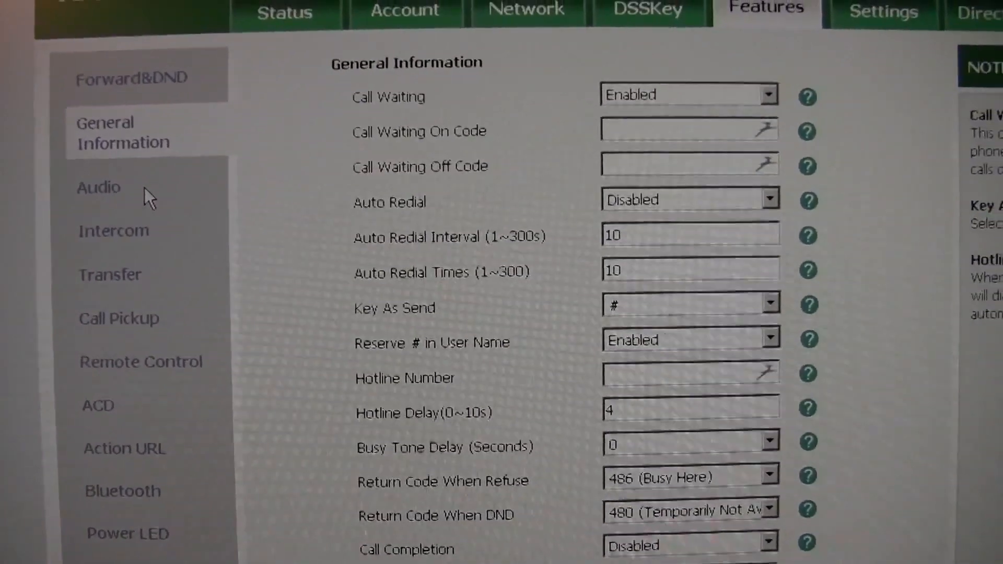
{"action": "scroll", "scroll_direction": "down", "scroll_amount": 3}
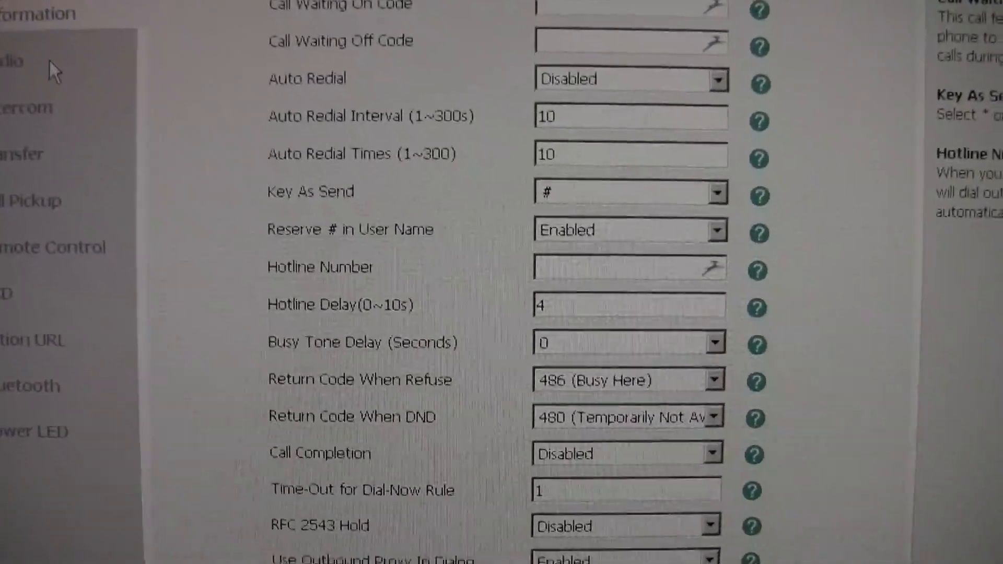
{"action": "scroll", "scroll_direction": "down", "scroll_amount": 3}
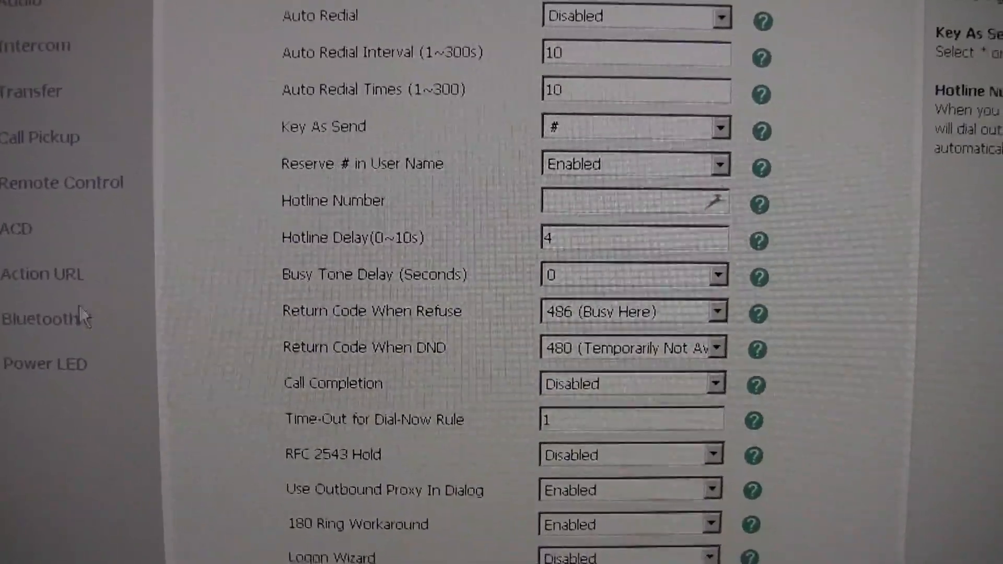
Step: Review Action URL event addresses pointing to xen-centos02:1332 for registration, hook and DND
{"action": "left_click", "coordinate": [42, 274]}
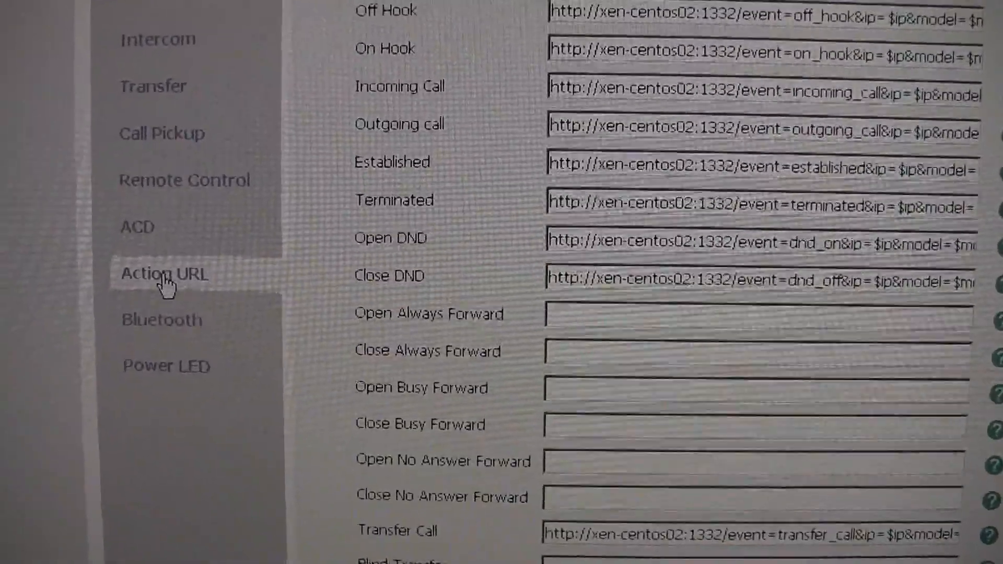
{"action": "scroll", "scroll_direction": "up", "scroll_amount": 3}
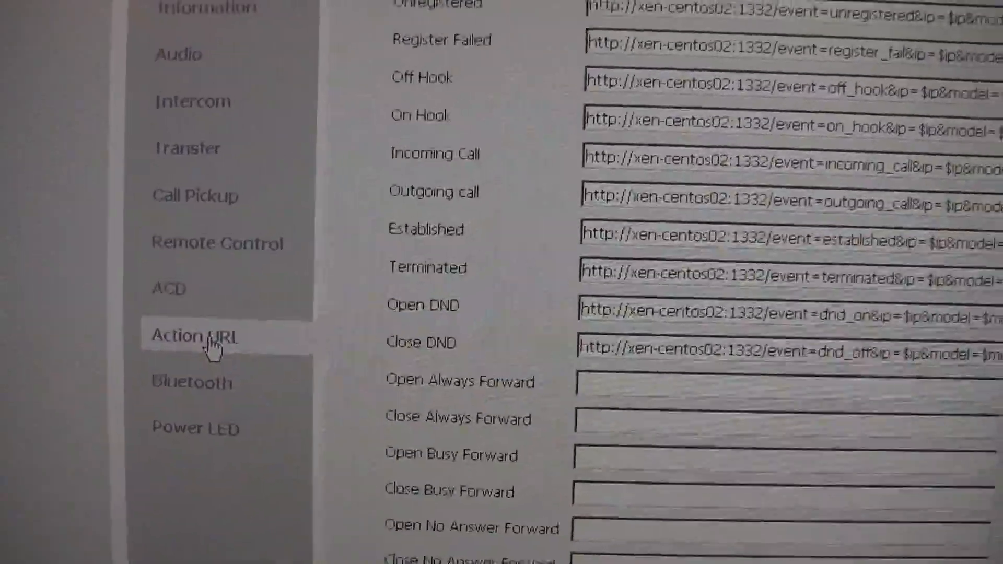
{"action": "scroll", "scroll_direction": "up", "scroll_amount": 3}
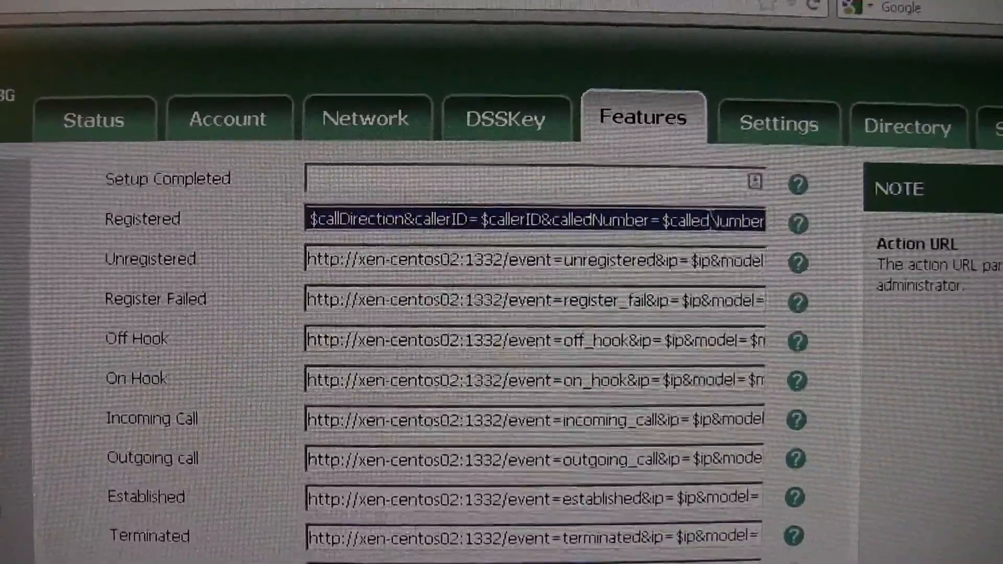
{"action": "scroll", "scroll_direction": "down", "scroll_amount": 3}
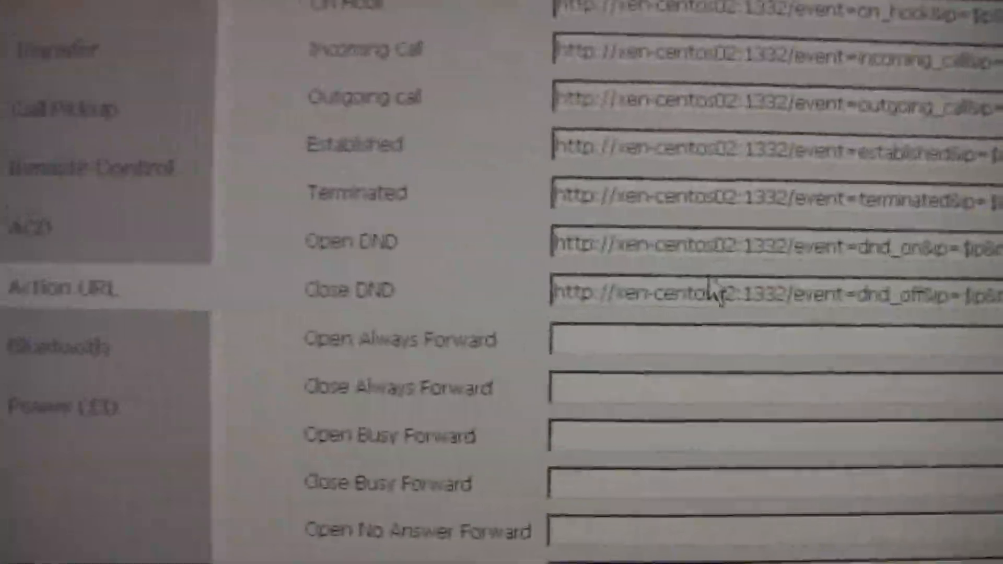
{"action": "scroll", "scroll_direction": "up", "scroll_amount": 3}
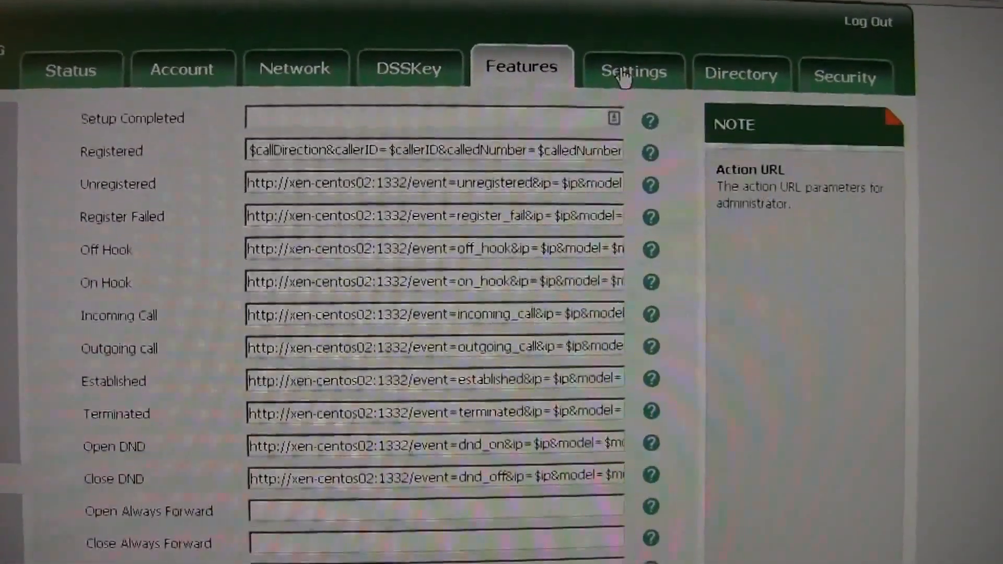
Step: Keep backlight inactive level Off and set the wallpaper to img.png
{"action": "left_click", "coordinate": [634, 71]}
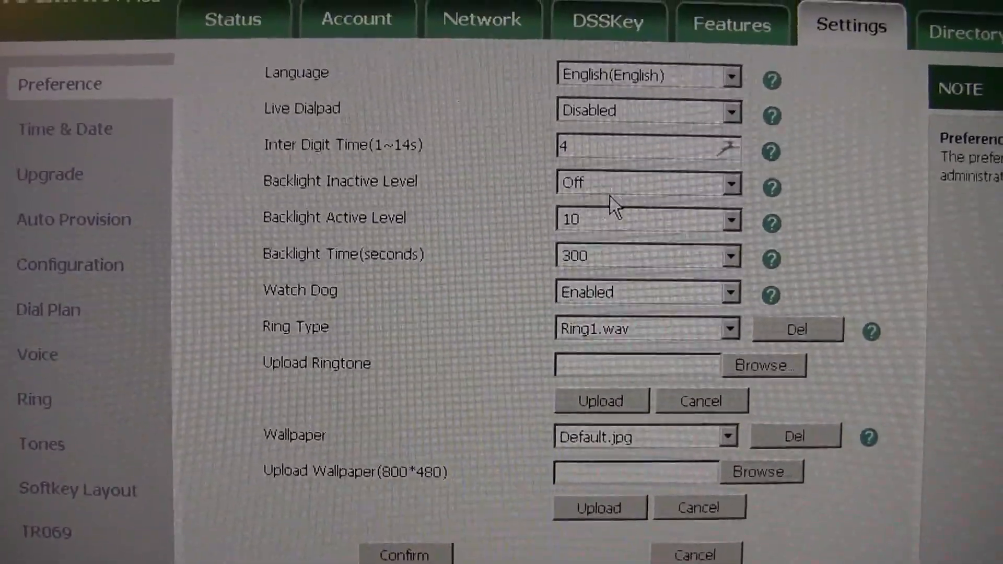
{"action": "left_click", "coordinate": [723, 184]}
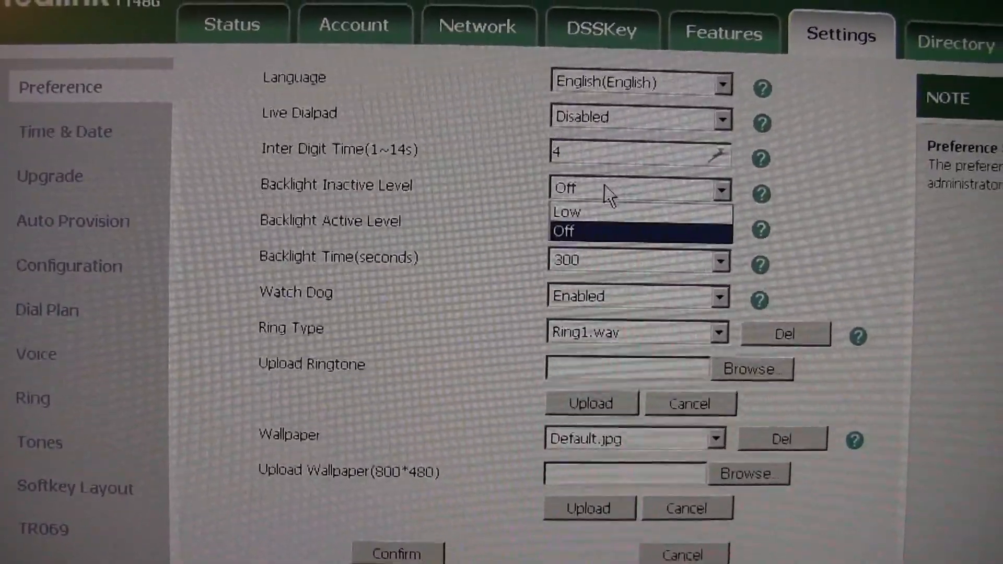
{"action": "left_click", "coordinate": [565, 211]}
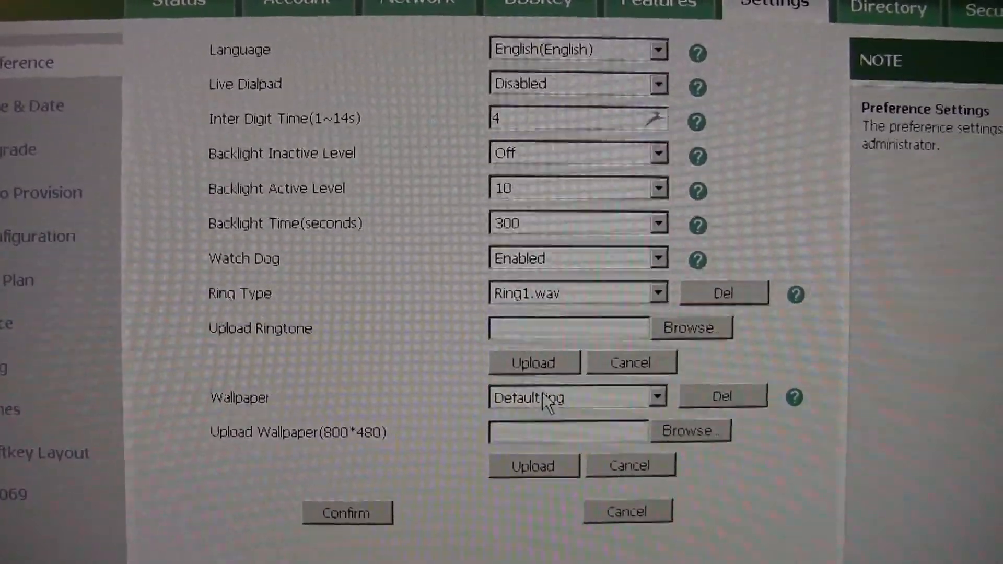
{"action": "left_click", "coordinate": [655, 397]}
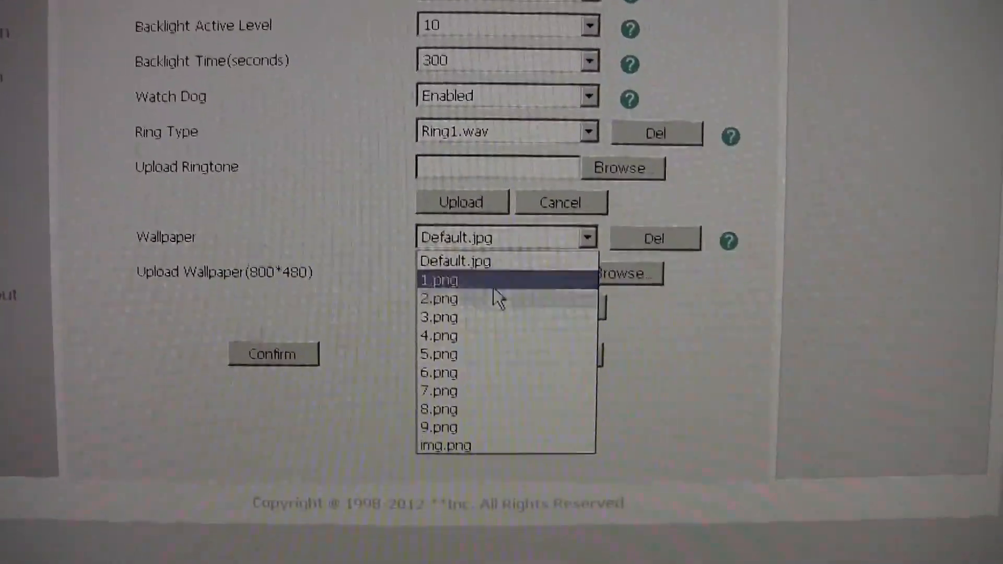
{"action": "left_click", "coordinate": [446, 446]}
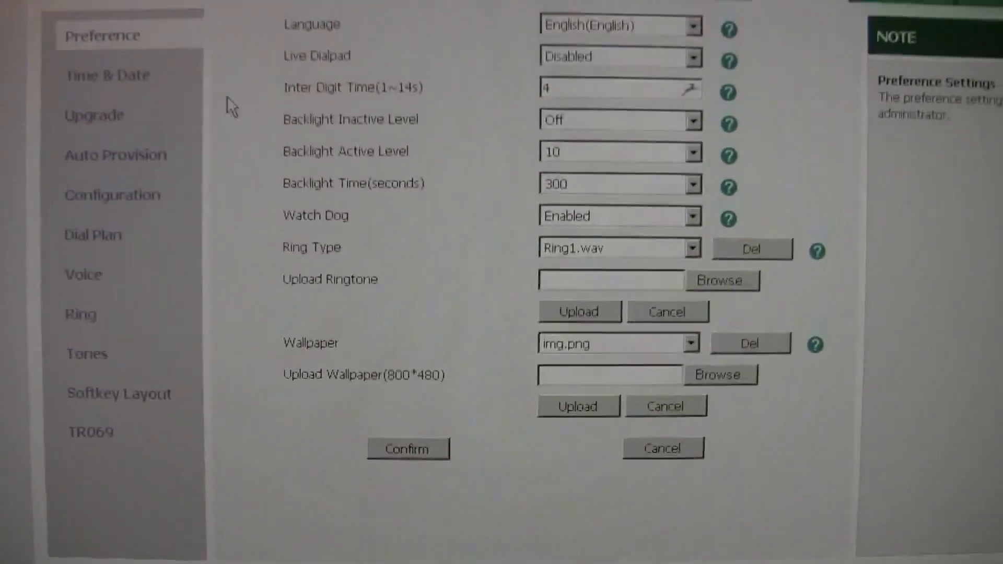
Step: Glance at Time & Date, Upgrade and Dial Plan pages, ending on Softkey Layout
{"action": "left_click", "coordinate": [107, 75]}
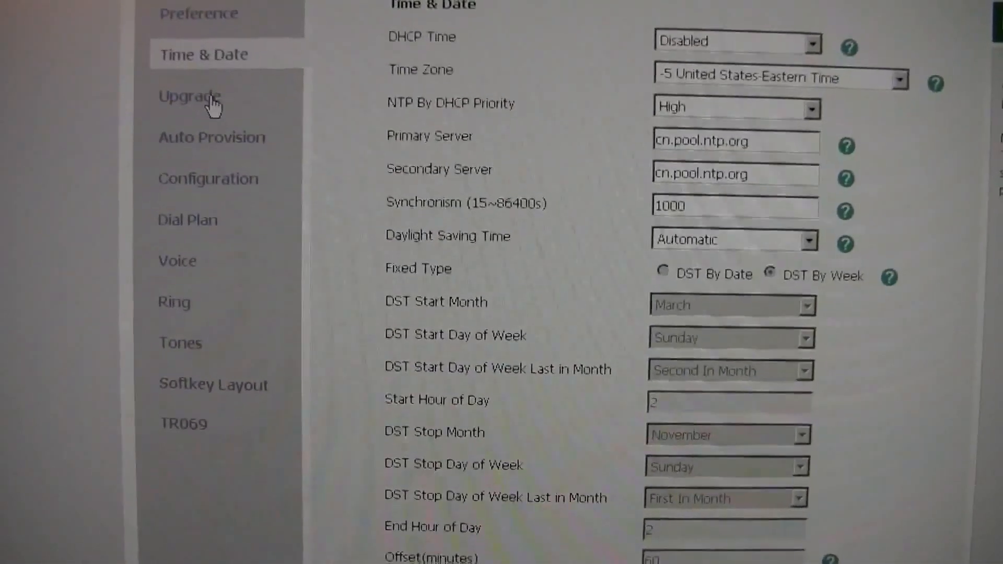
{"action": "left_click", "coordinate": [190, 97]}
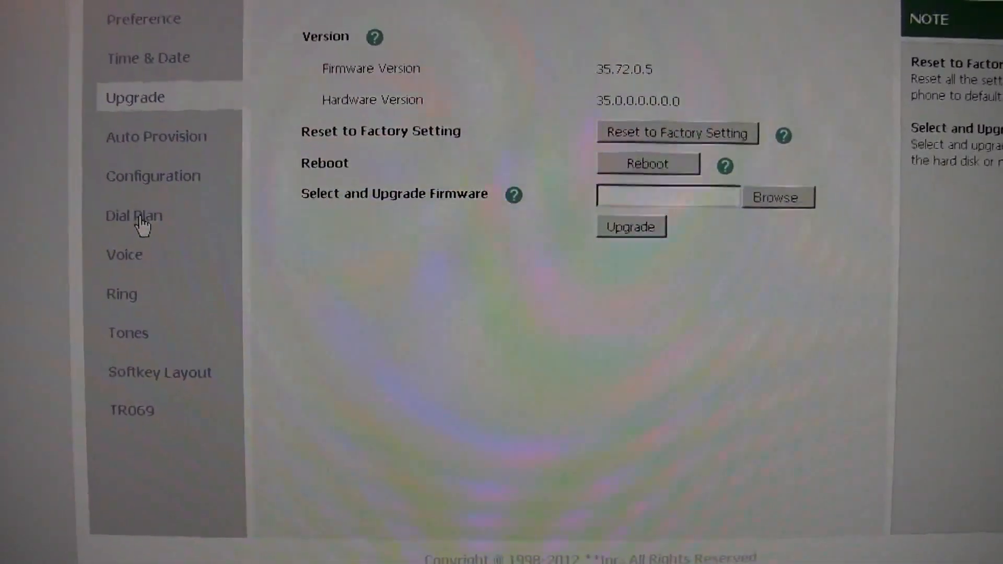
{"action": "left_click", "coordinate": [134, 216]}
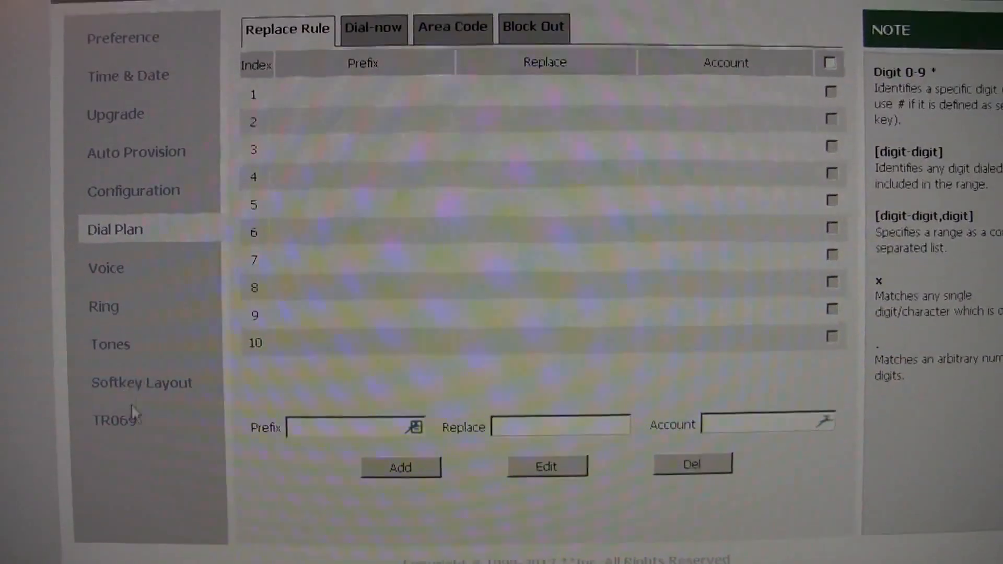
{"action": "left_click", "coordinate": [142, 382]}
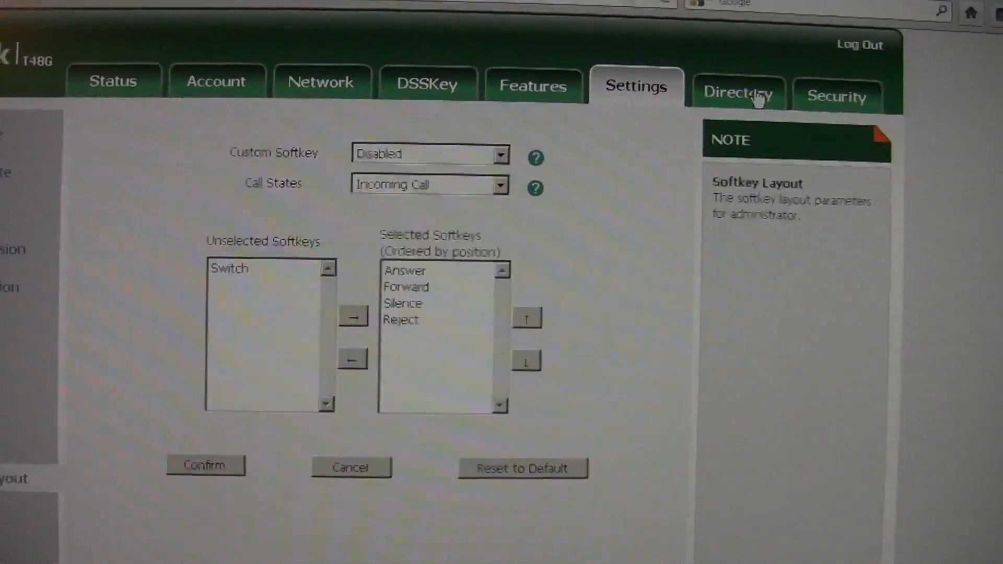
Step: Browse Local Directory: contact '4', add-contact form and import/export options
{"action": "left_click", "coordinate": [739, 93]}
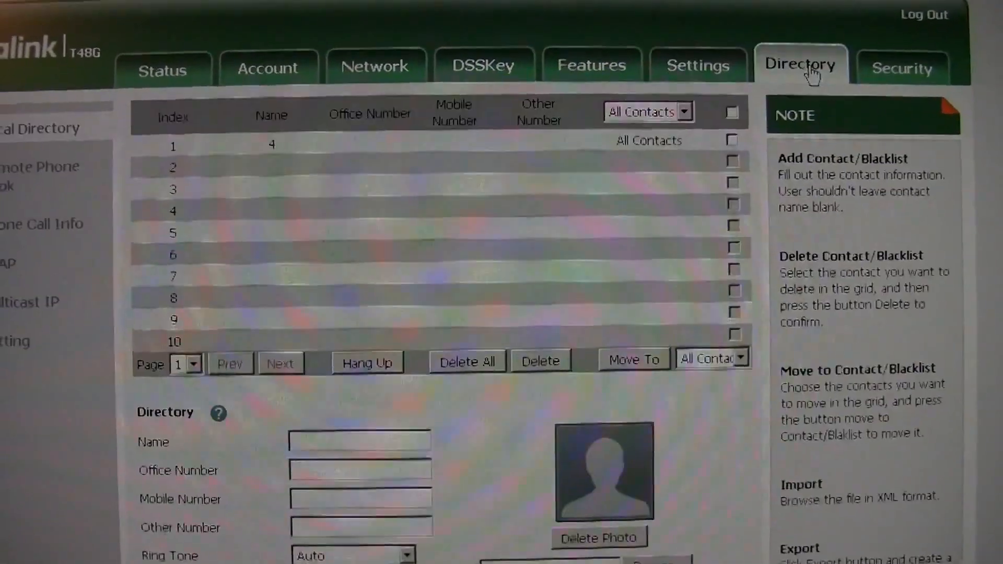
{"action": "scroll", "scroll_direction": "down", "scroll_amount": 3}
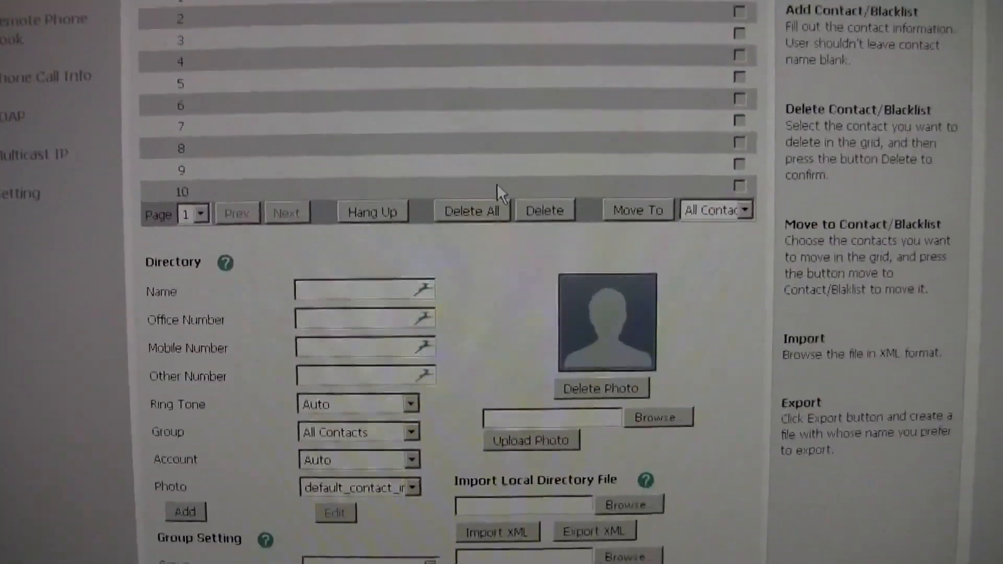
{"action": "scroll", "scroll_direction": "up", "scroll_amount": 3}
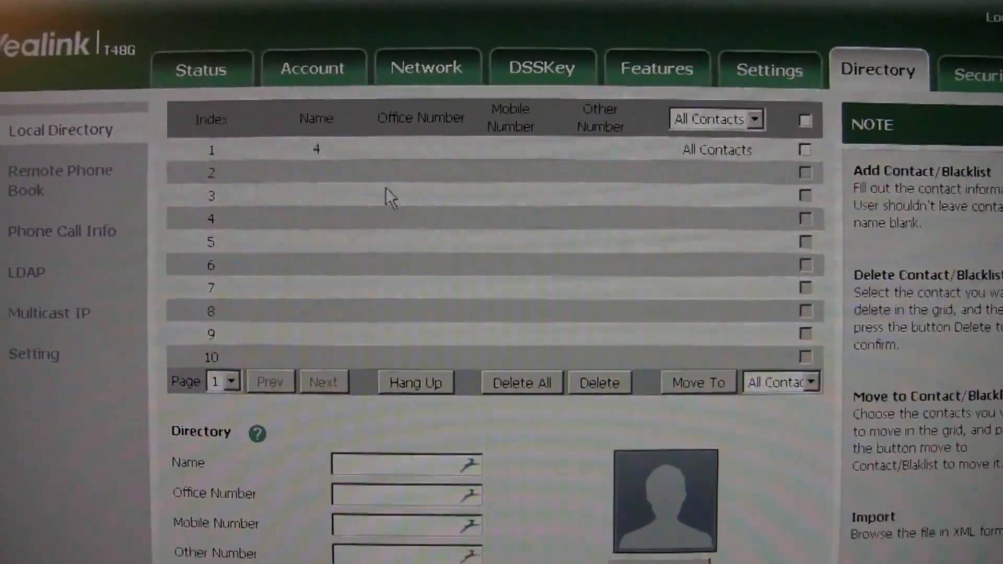
{"action": "scroll", "scroll_direction": "down", "scroll_amount": 3}
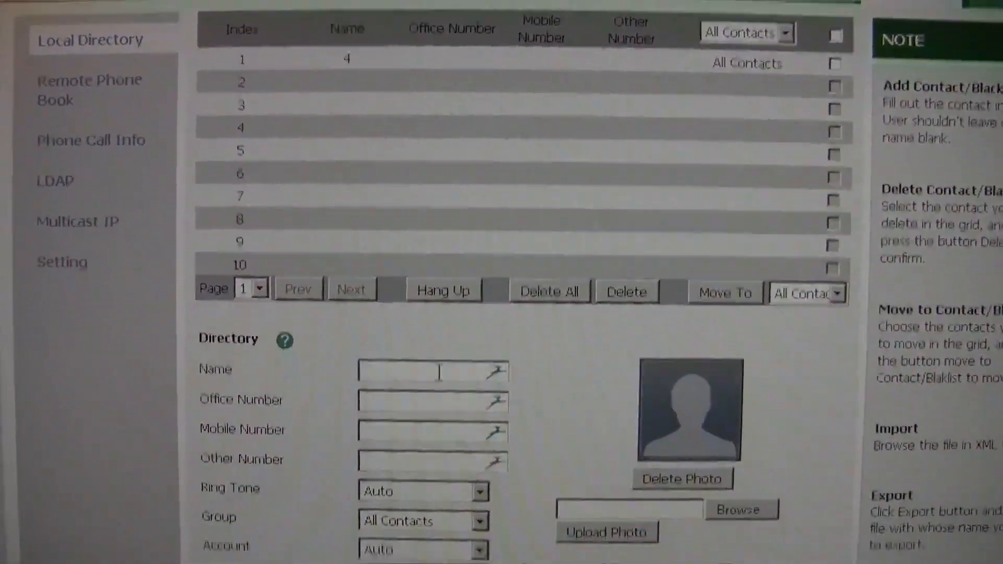
{"action": "scroll", "scroll_direction": "down", "scroll_amount": 3}
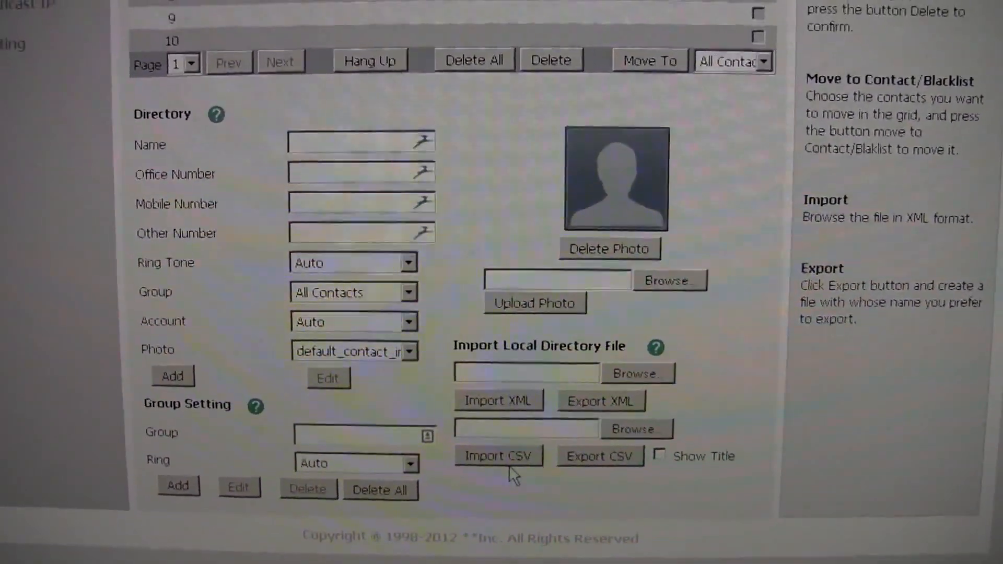
{"action": "scroll", "scroll_direction": "up", "scroll_amount": 3}
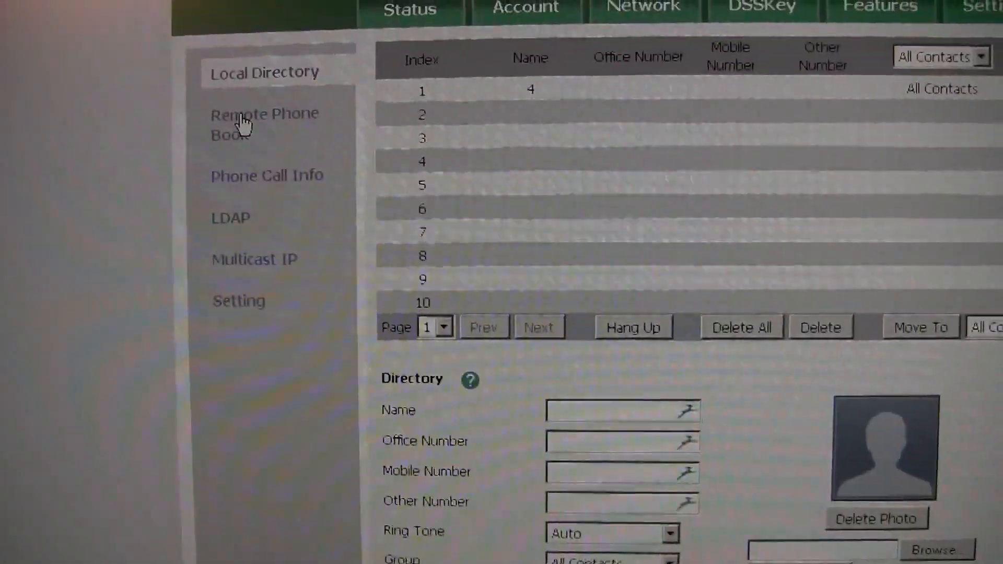
Step: Review the remote phone book settings and scroll through the phone's call logs
{"action": "left_click", "coordinate": [264, 125]}
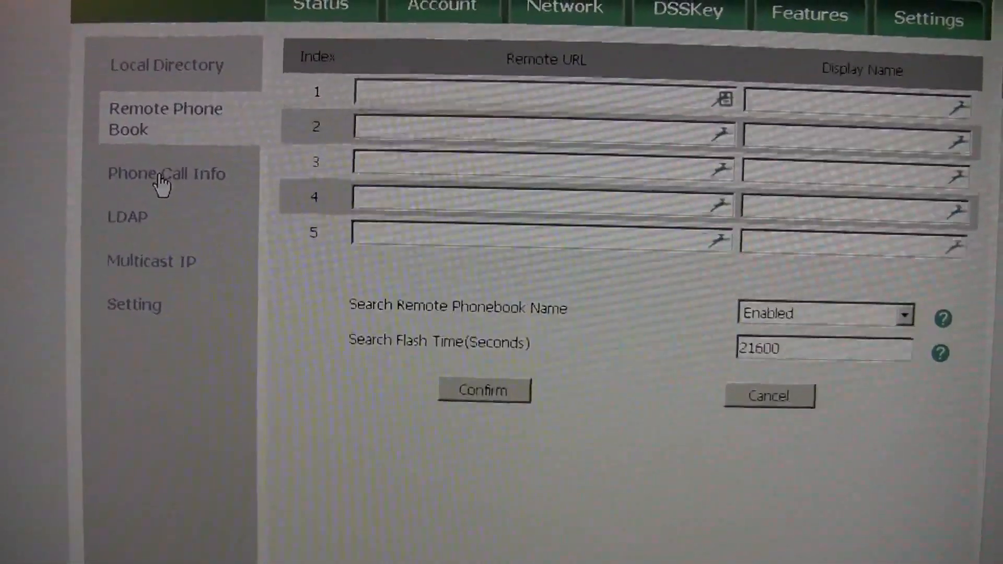
{"action": "left_click", "coordinate": [166, 174]}
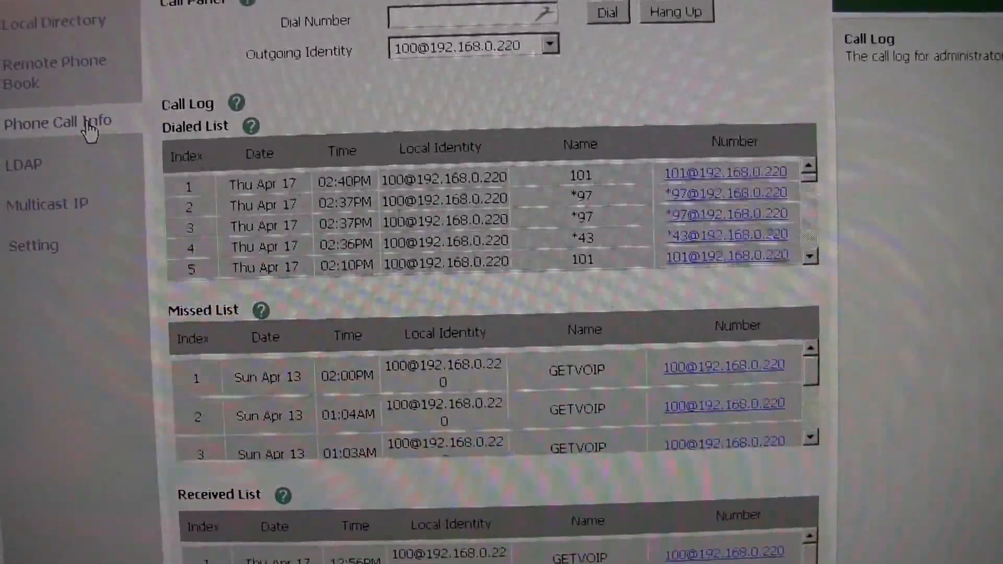
{"action": "scroll", "scroll_direction": "down", "scroll_amount": 3}
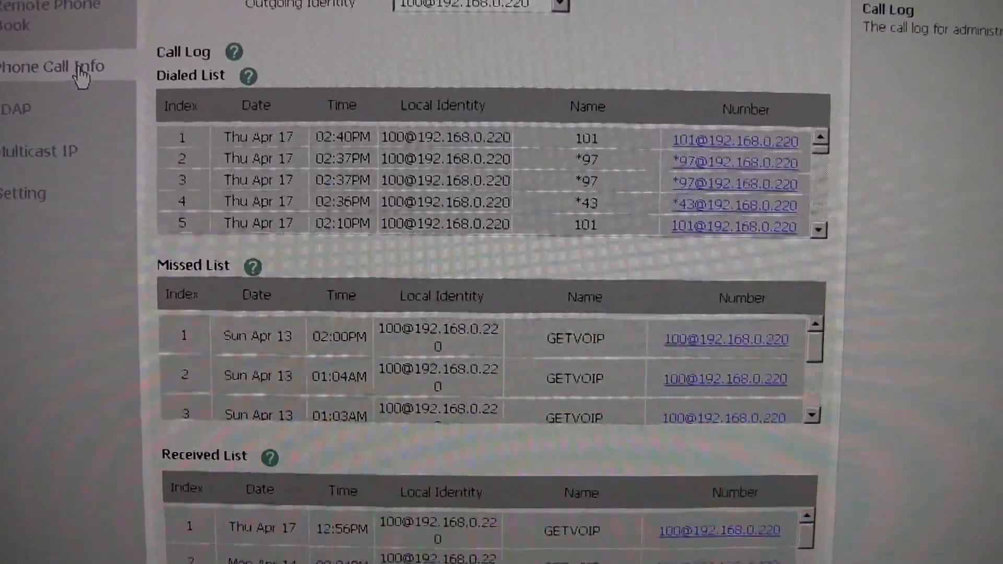
{"action": "scroll", "scroll_direction": "down", "scroll_amount": 3}
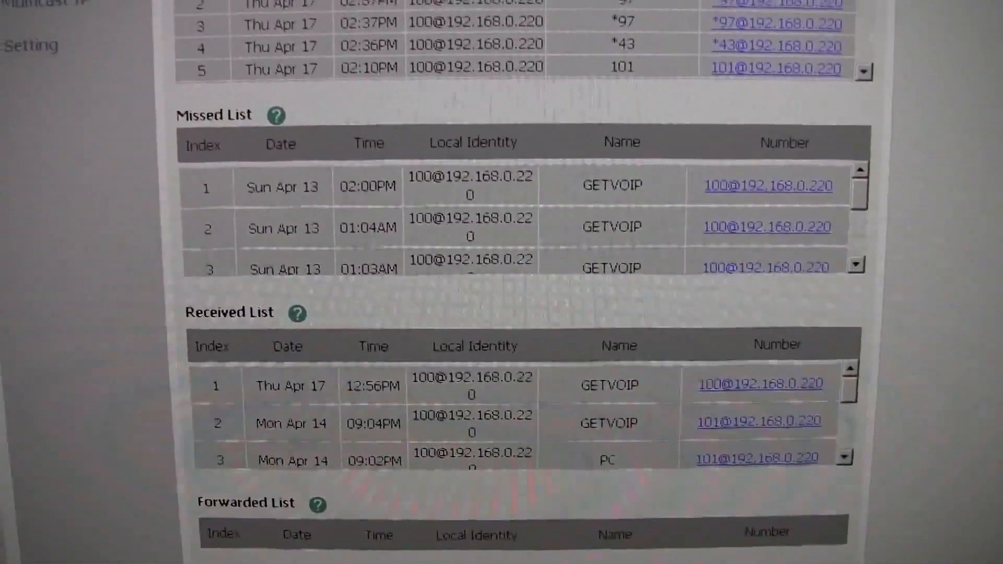
Step: View the multicast IP listening addresses, then the directory search-source settings
{"action": "left_click", "coordinate": [96, 89]}
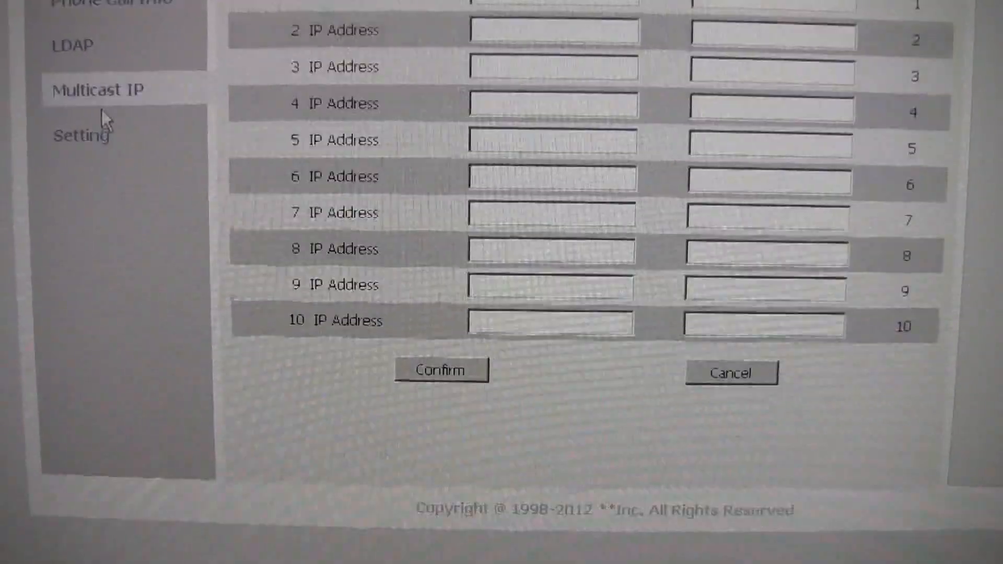
{"action": "scroll", "scroll_direction": "up", "scroll_amount": 3}
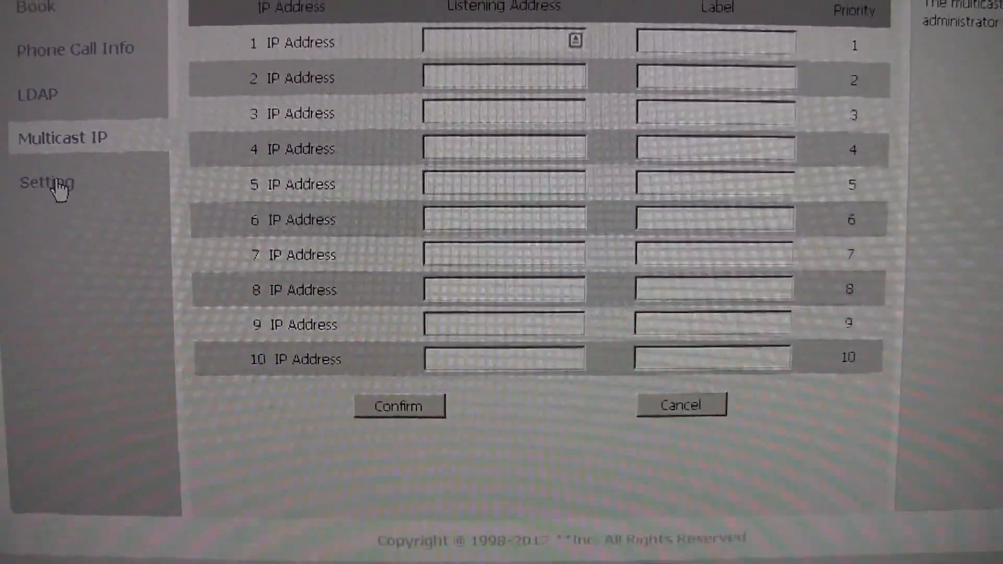
{"action": "left_click", "coordinate": [45, 183]}
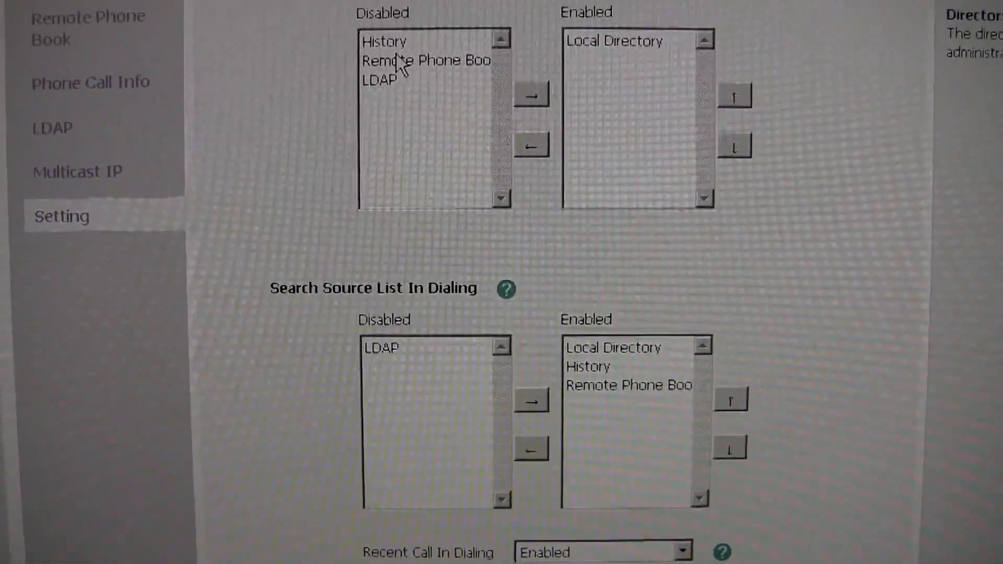
{"action": "scroll", "scroll_direction": "up", "scroll_amount": 3}
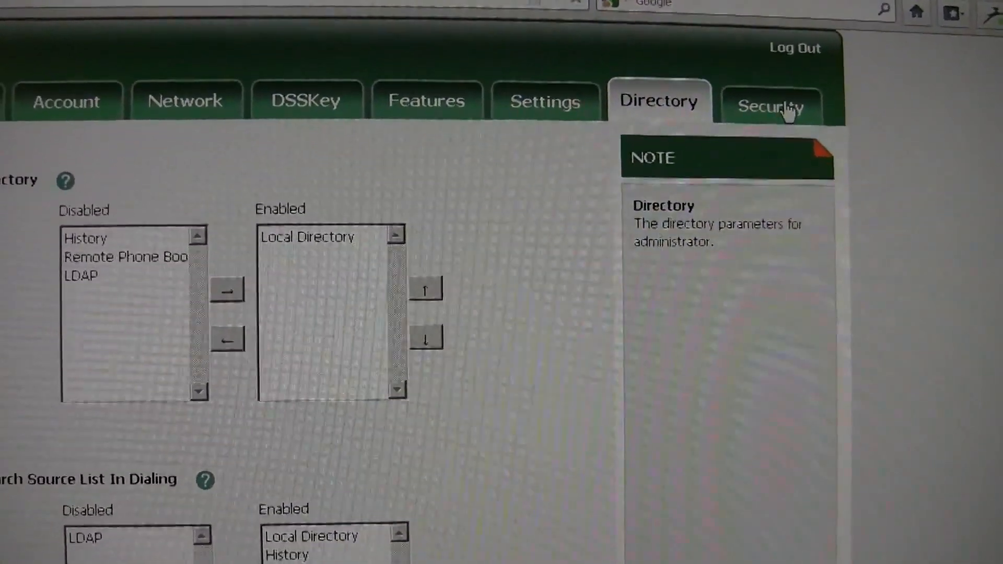
Step: Look over the Security password settings and scroll through the trusted certificates list
{"action": "left_click", "coordinate": [771, 105]}
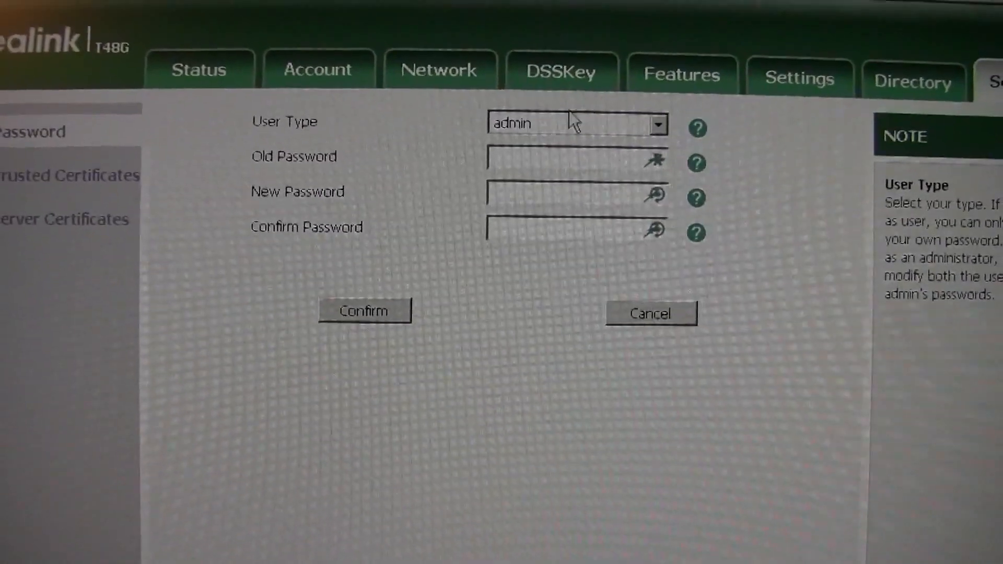
{"action": "left_click", "coordinate": [658, 125]}
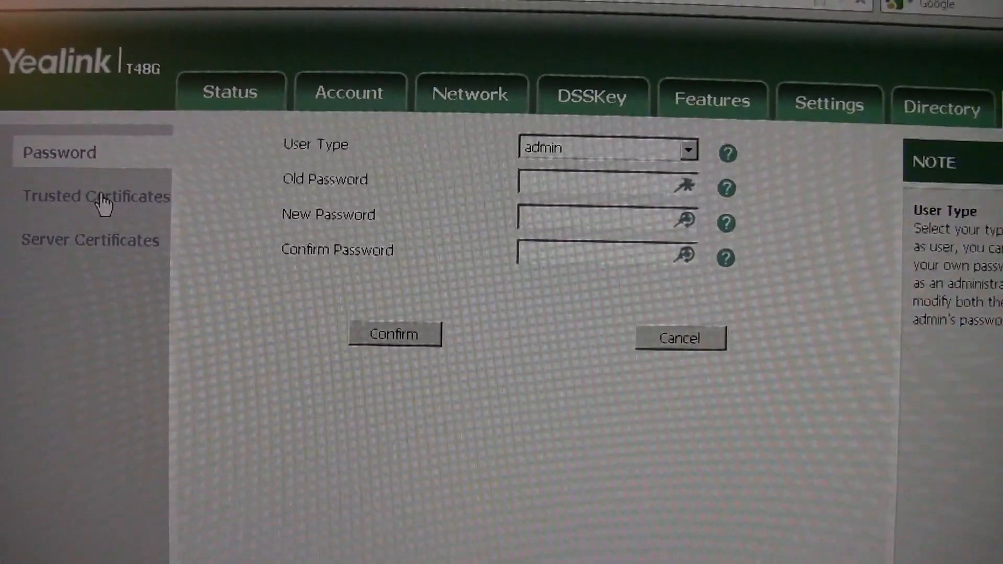
{"action": "left_click", "coordinate": [95, 196]}
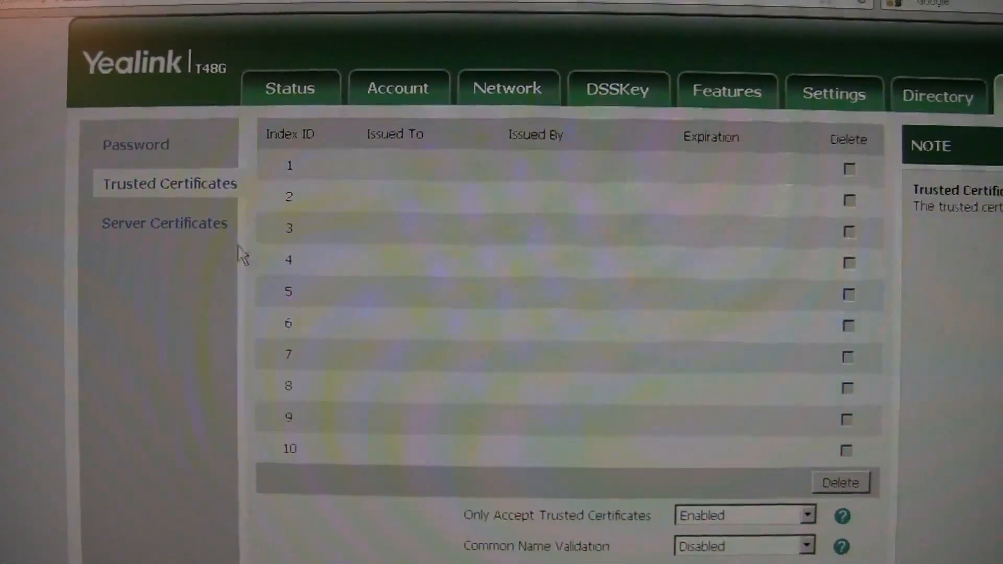
{"action": "scroll", "scroll_direction": "down", "scroll_amount": 3}
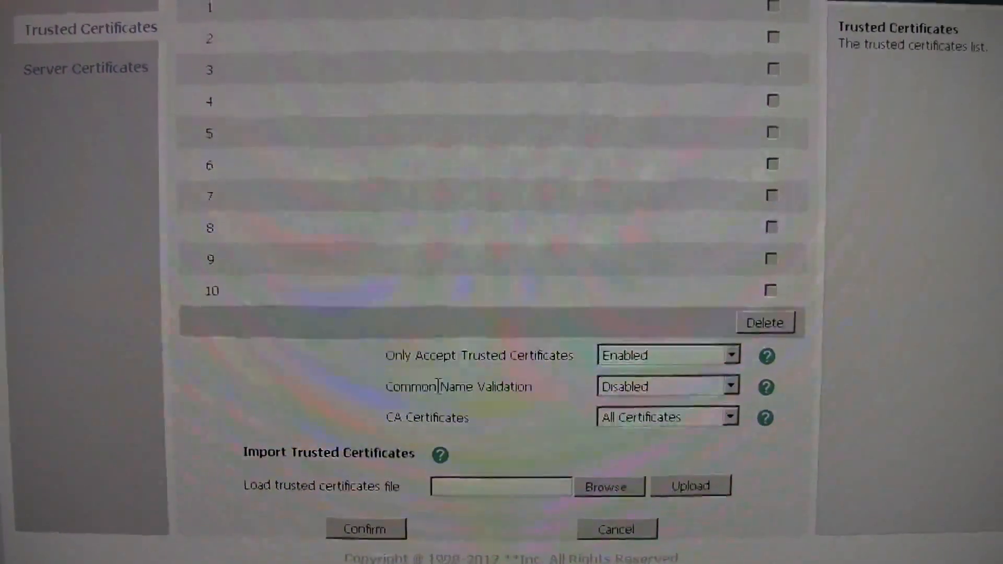
{"action": "scroll", "scroll_direction": "down", "scroll_amount": 3}
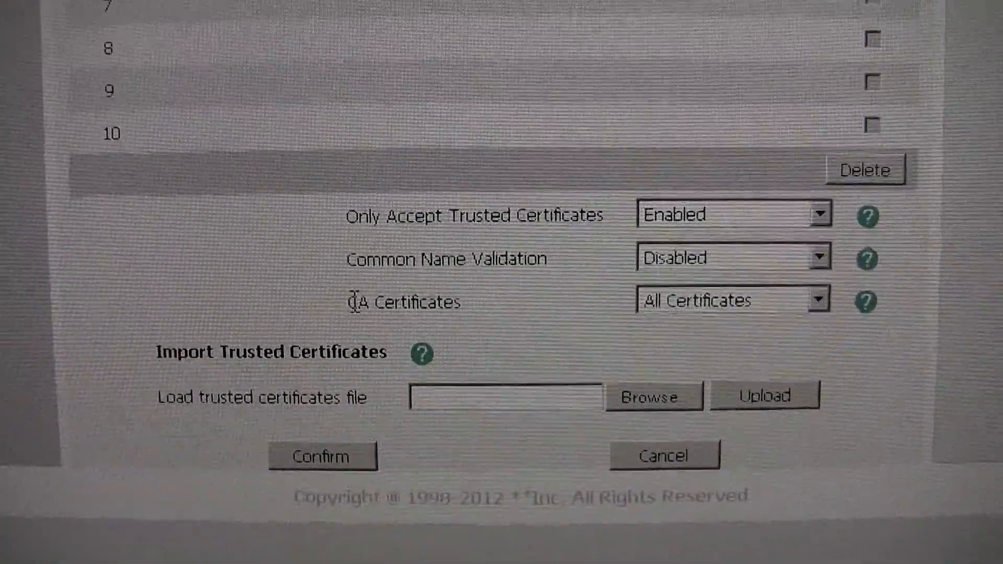
Step: Return to the Status page and scroll through the phone status overview
{"action": "left_click", "coordinate": [97, 208]}
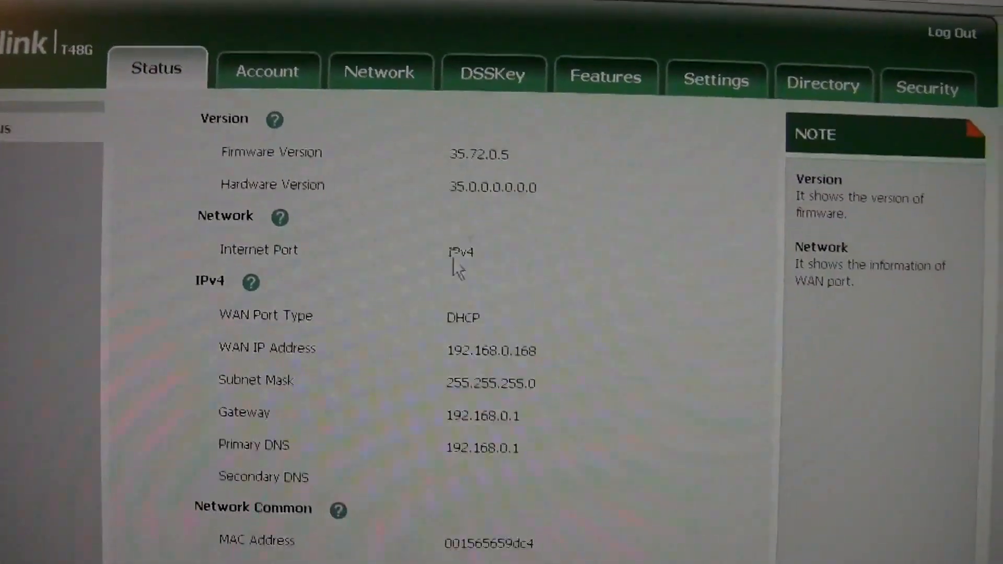
{"action": "scroll", "scroll_direction": "down", "scroll_amount": 3}
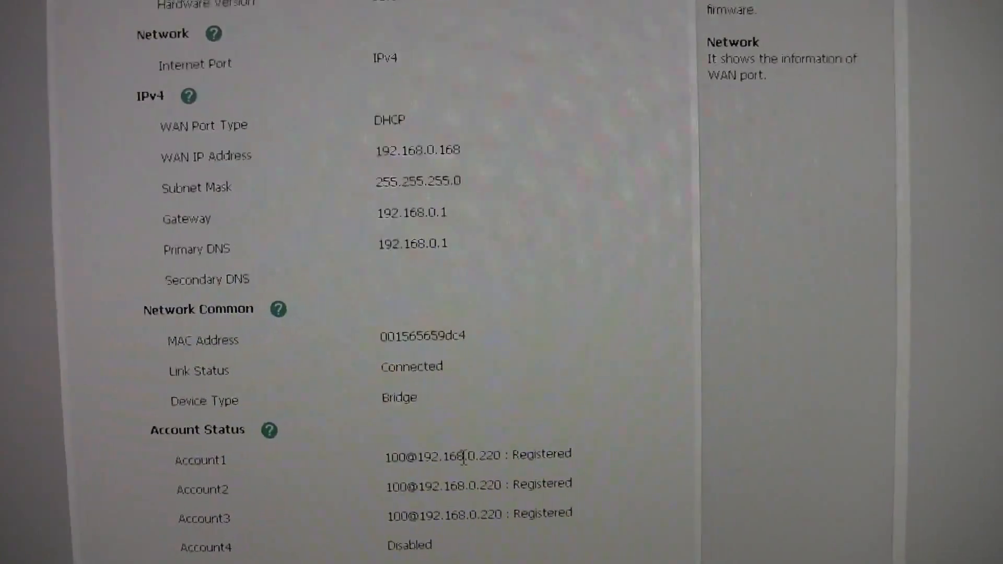
{"action": "scroll", "scroll_direction": "up", "scroll_amount": 3}
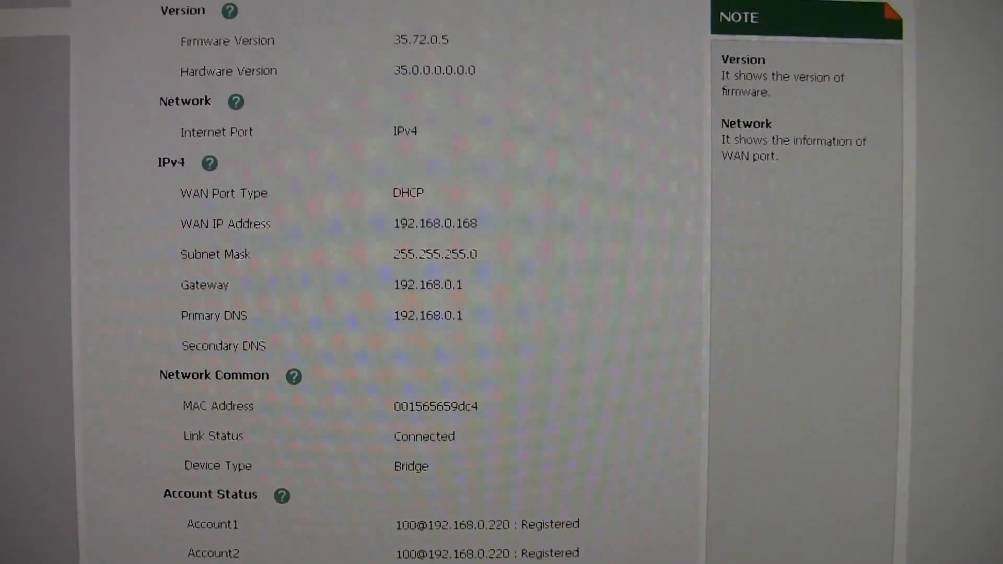
{"action": "scroll", "scroll_direction": "up", "scroll_amount": 3}
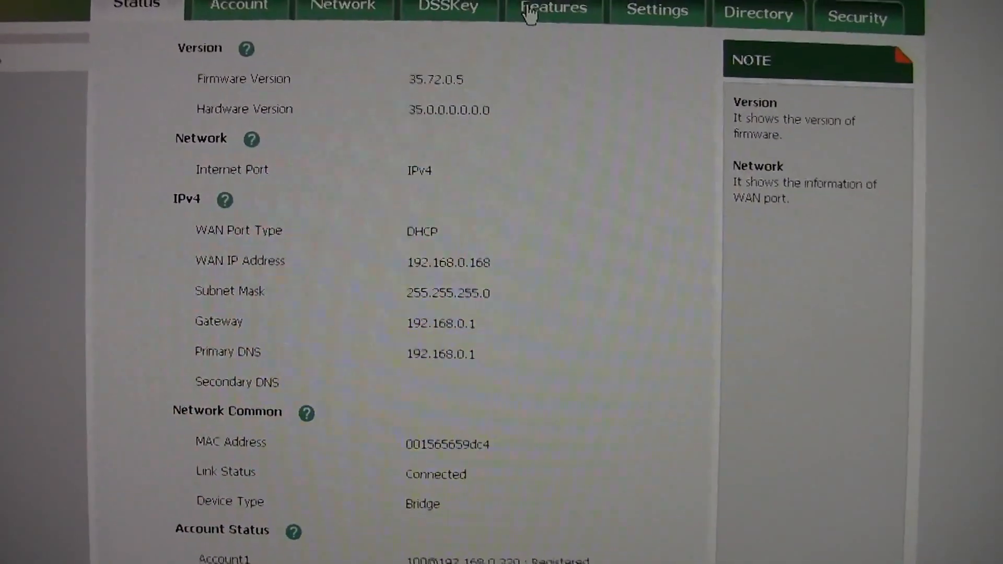
Step: Show the Features Action URL page with event URLs pointing to xen-centos02:1332
{"action": "left_click", "coordinate": [553, 9]}
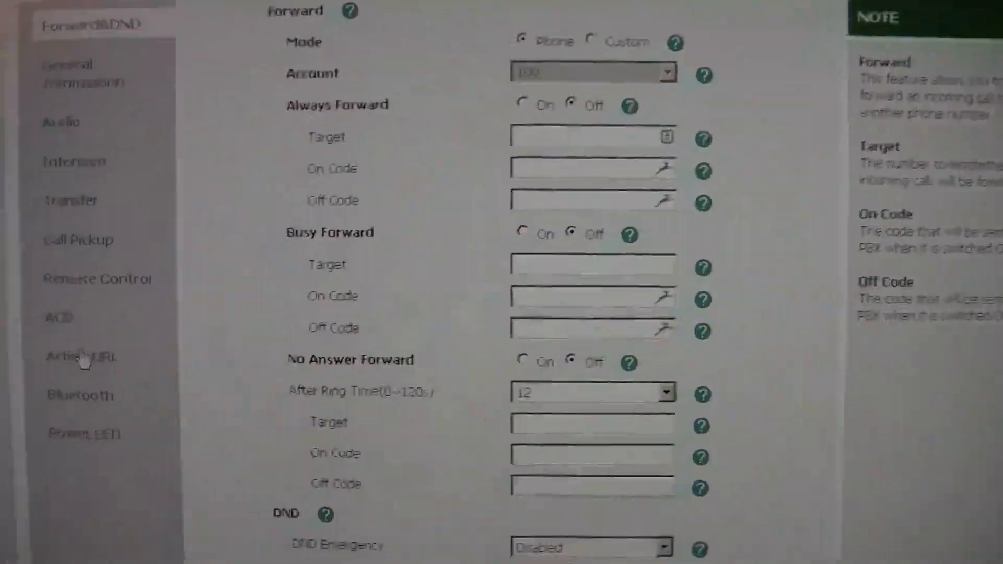
{"action": "left_click", "coordinate": [79, 356]}
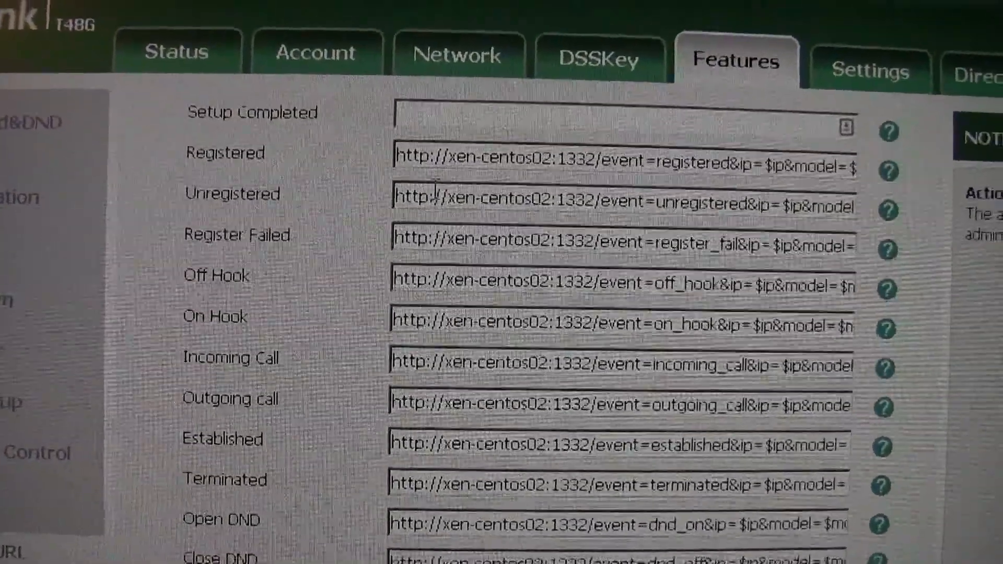
{"action": "scroll", "scroll_direction": "down", "scroll_amount": 3}
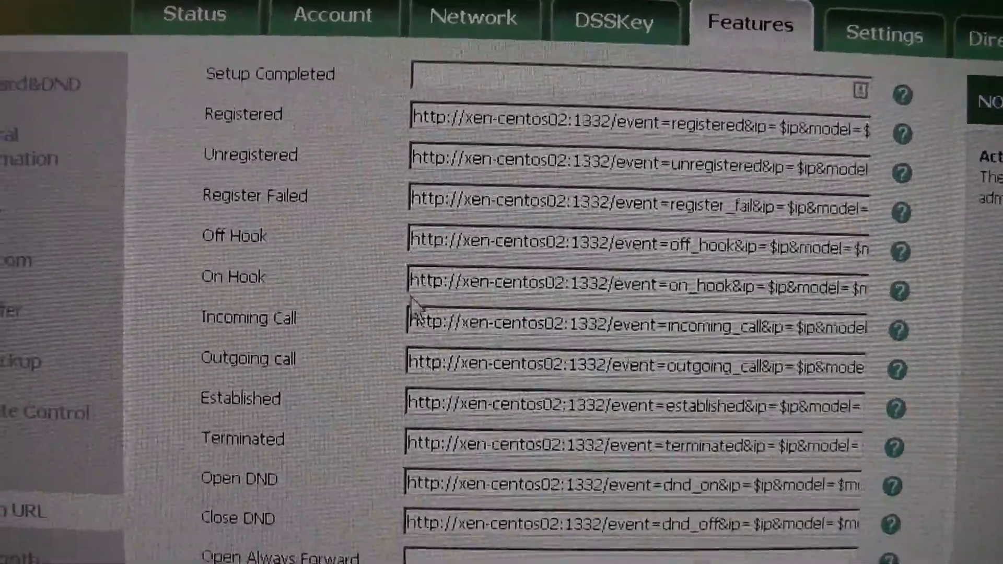
{"action": "scroll", "scroll_direction": "down", "scroll_amount": 3}
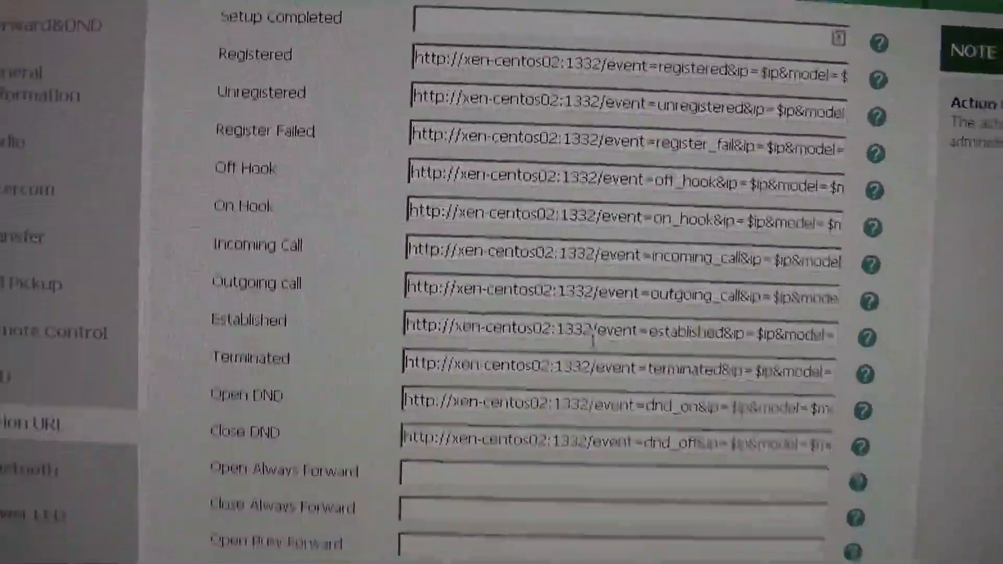